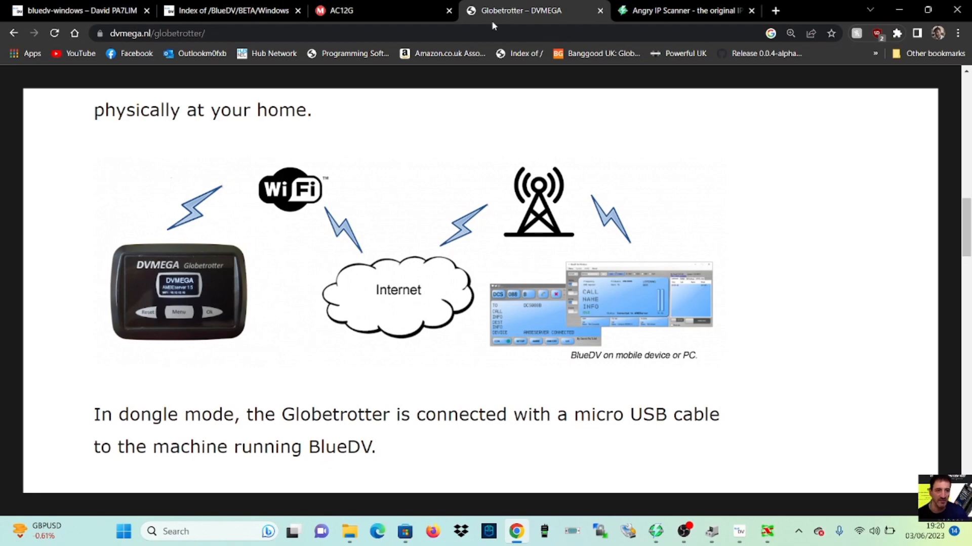
Review the pa7lim BlueDV Windows page, then show the BlueDV beta download index.
click(232, 11)
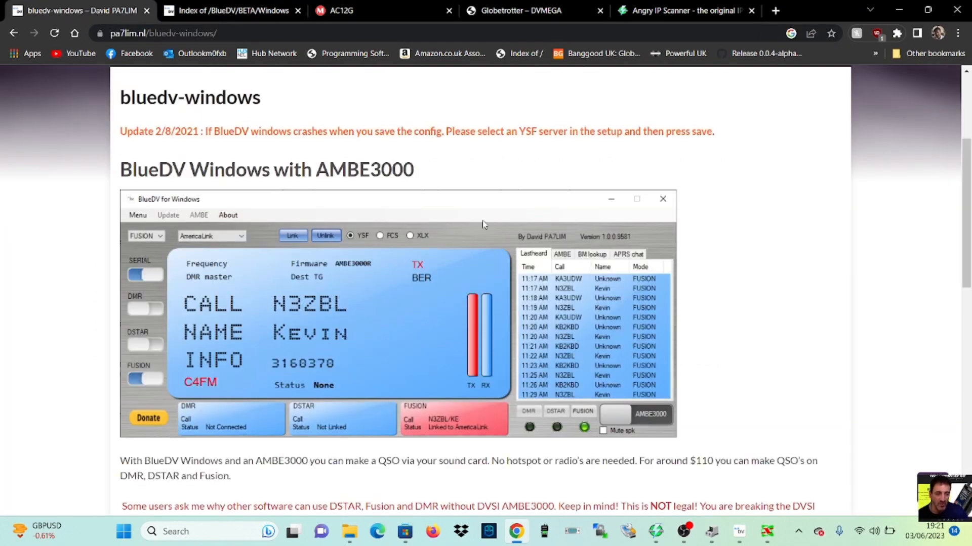
scroll(down, 3)
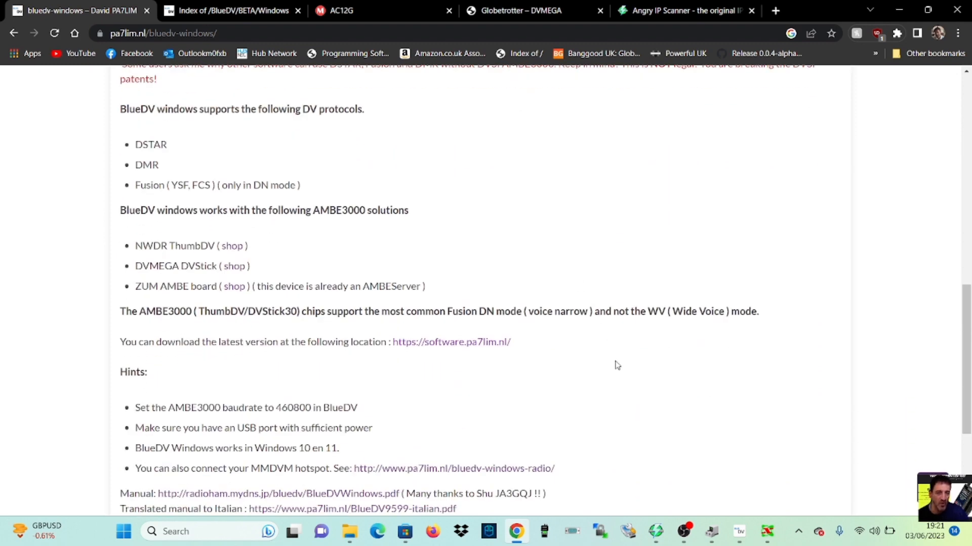
mouse_move(458, 358)
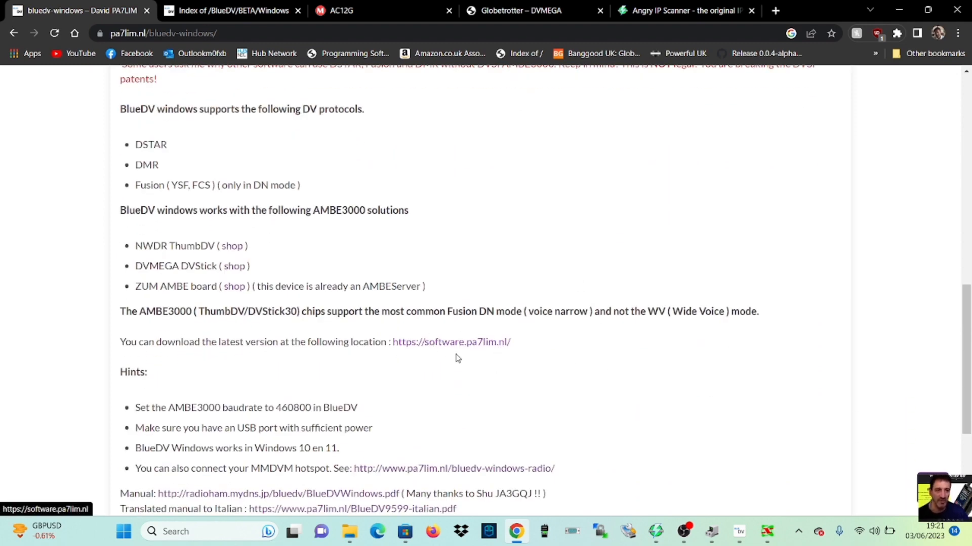
scroll(up, 3)
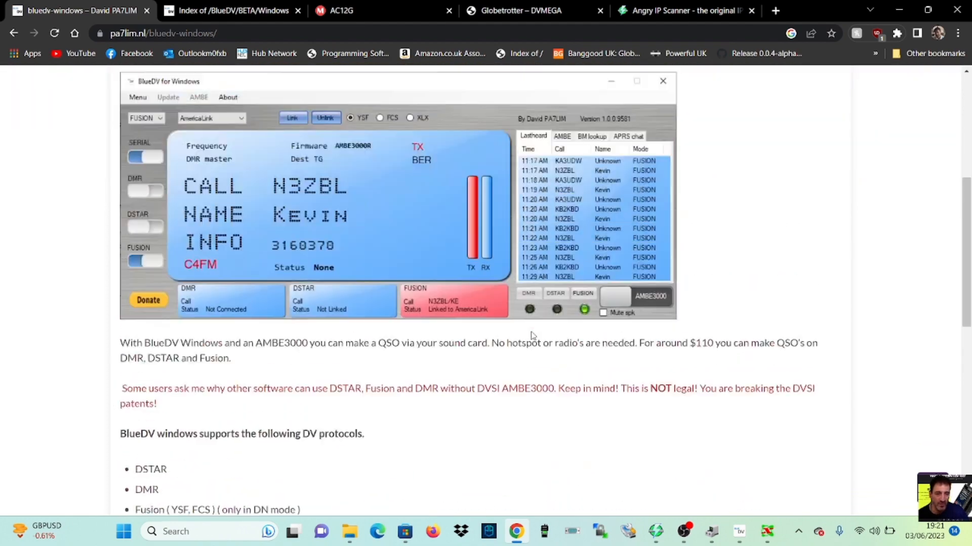
click(232, 10)
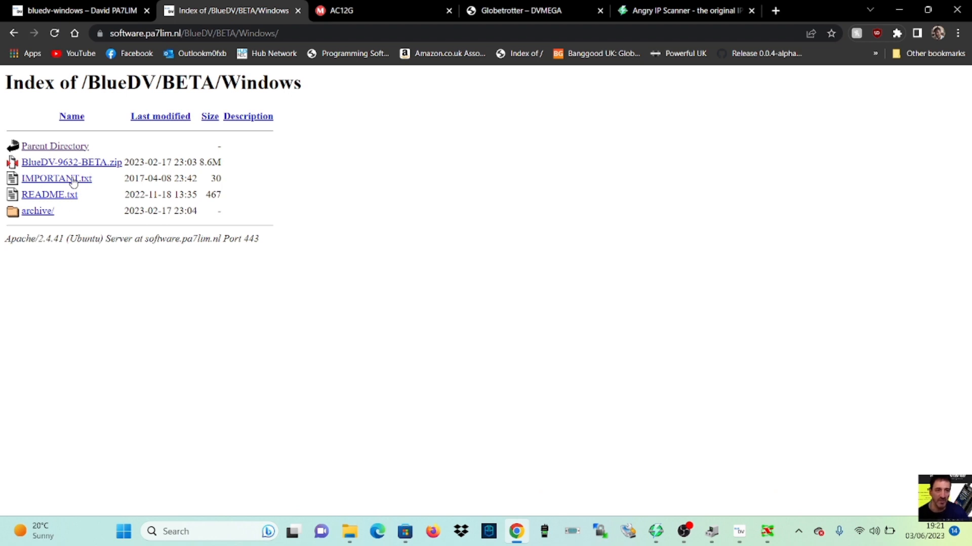
mouse_move(70, 162)
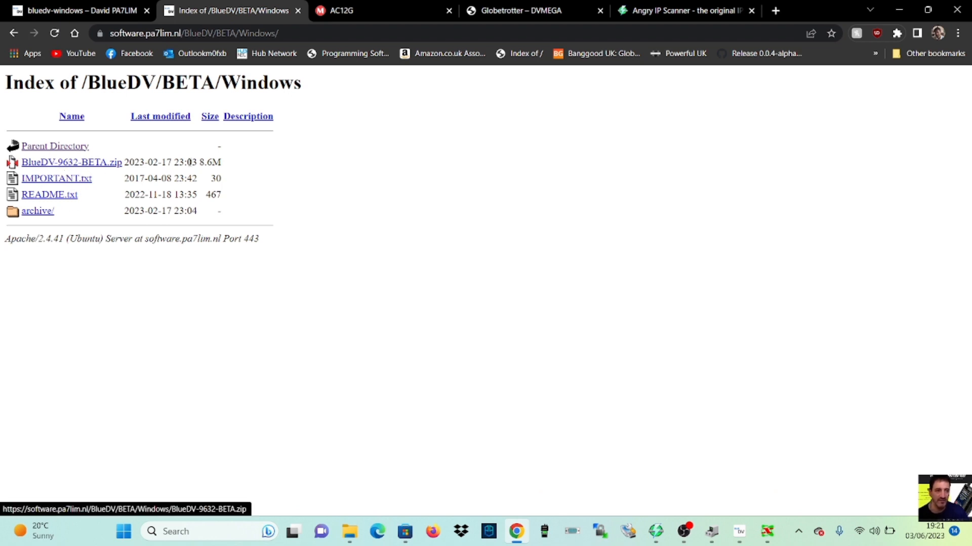
mouse_move(95, 297)
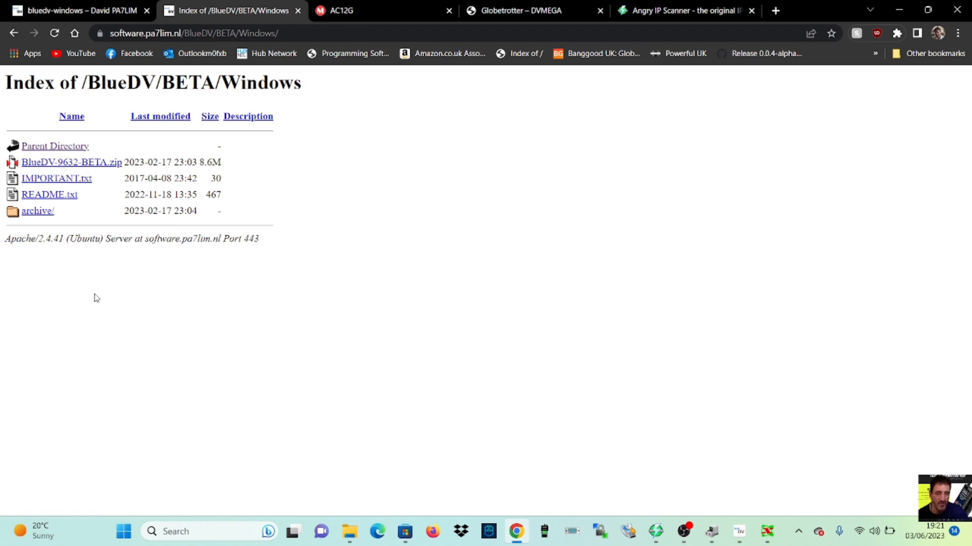
mouse_move(59, 165)
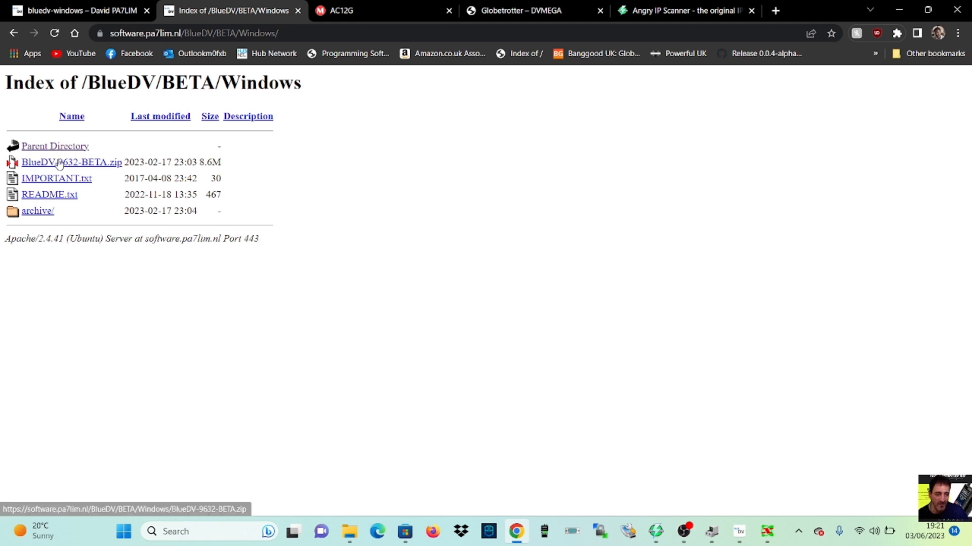
mouse_move(414, 408)
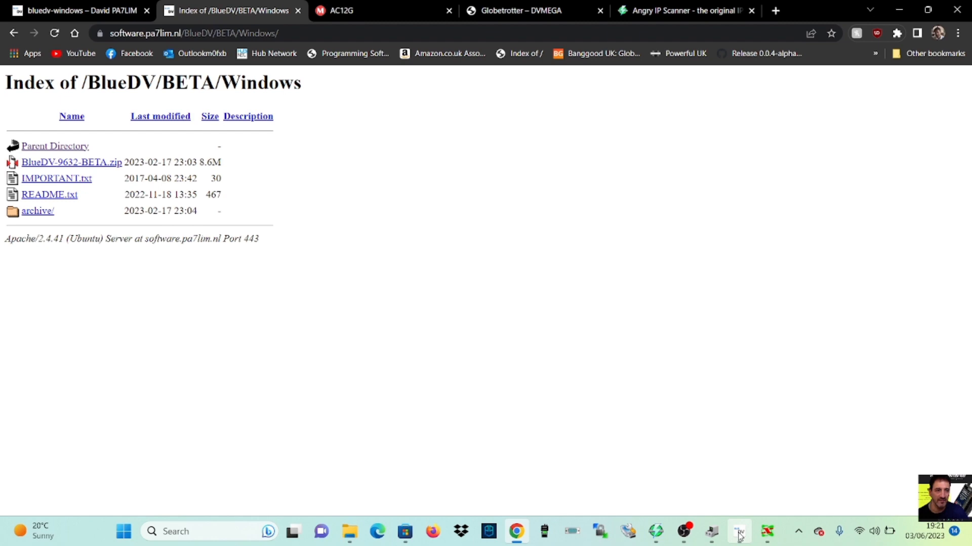
Bring up the BlueDV setup window and check the radio serial port list, which is empty.
click(737, 531)
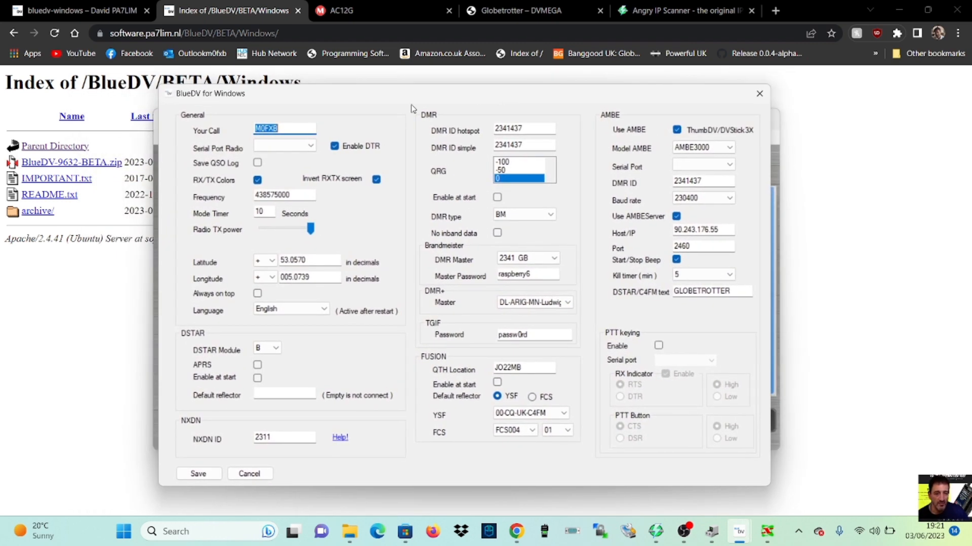
click(363, 229)
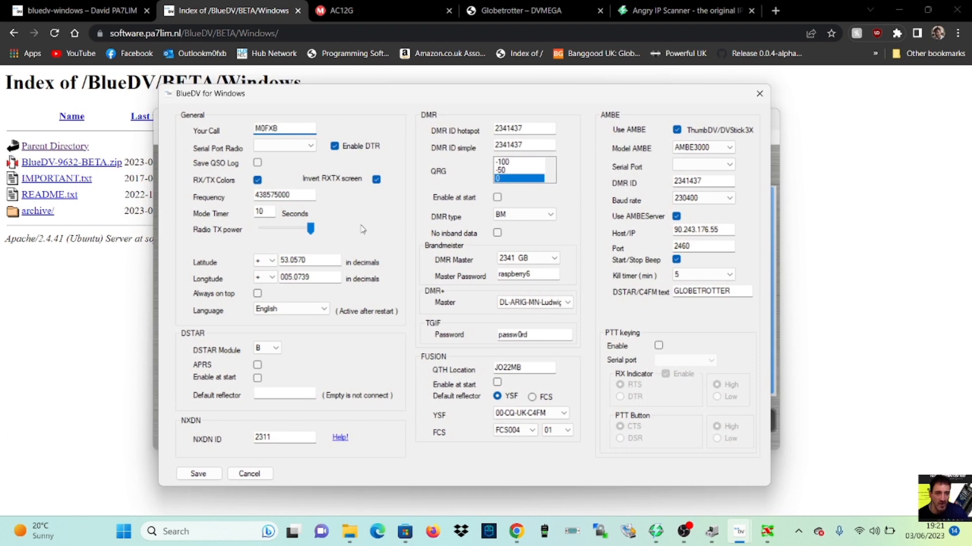
right_click(122, 530)
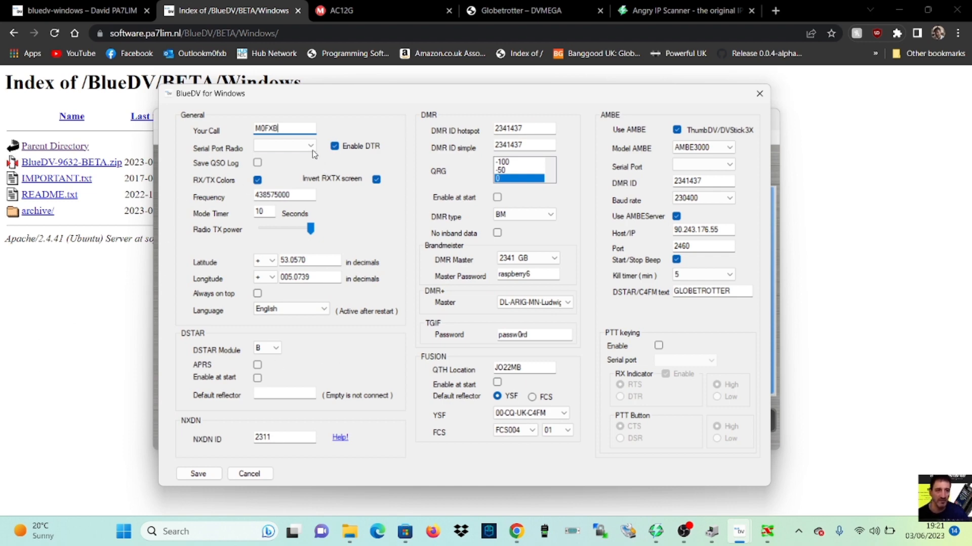
click(311, 145)
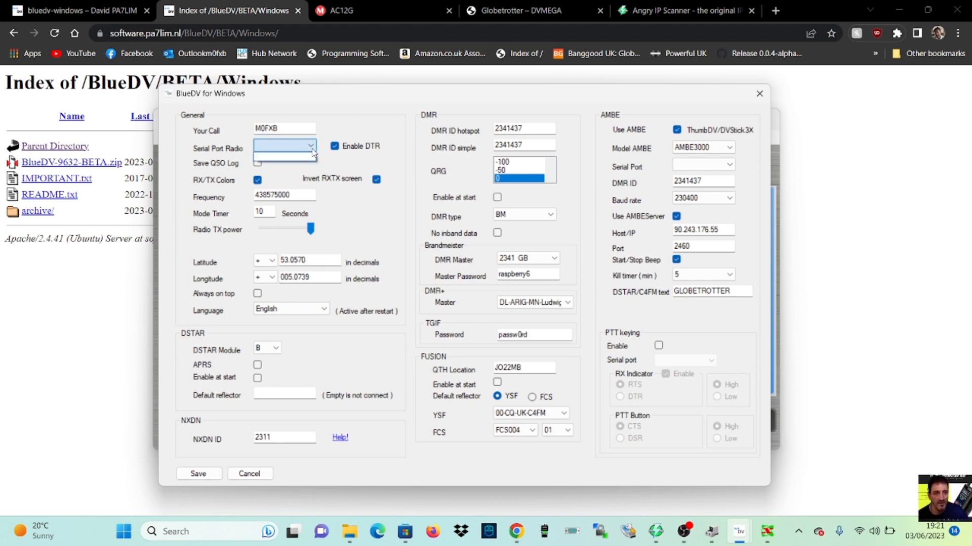
click(728, 163)
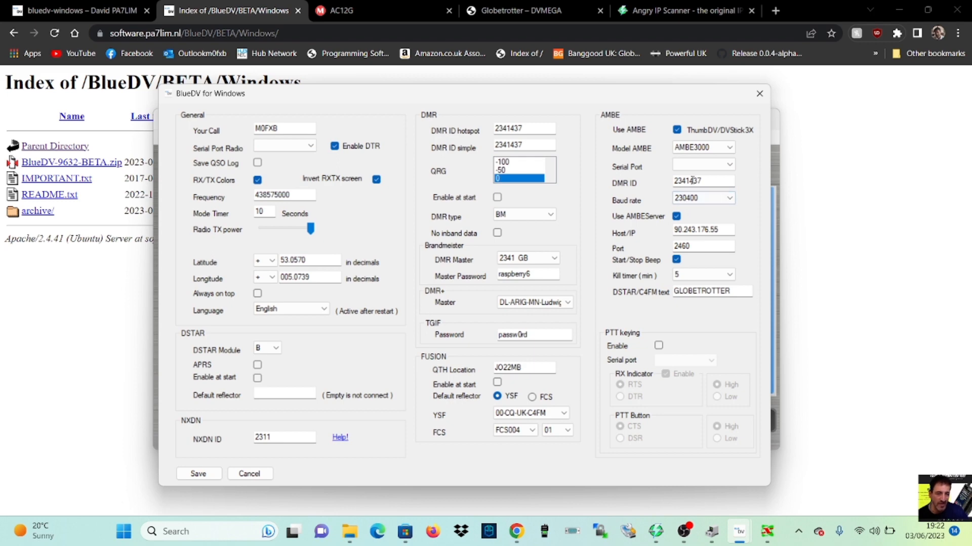
mouse_move(695, 159)
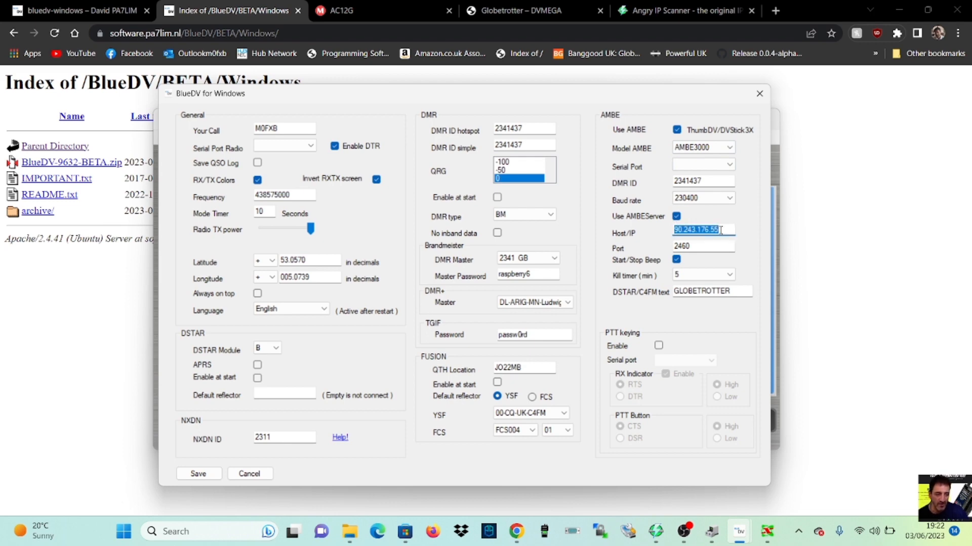
Enter 192.168.0.108 as the AMBE server Host/IP address.
text(192)
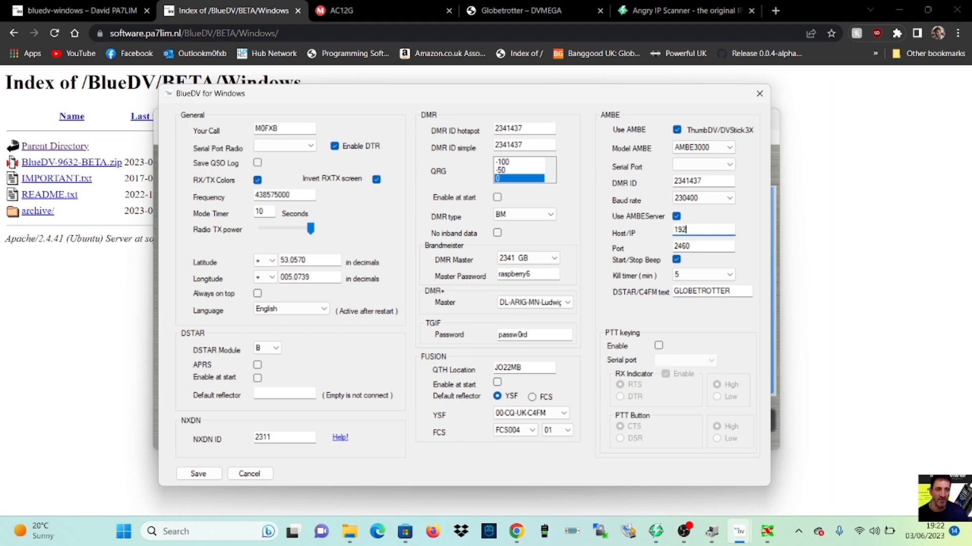
text(.168)
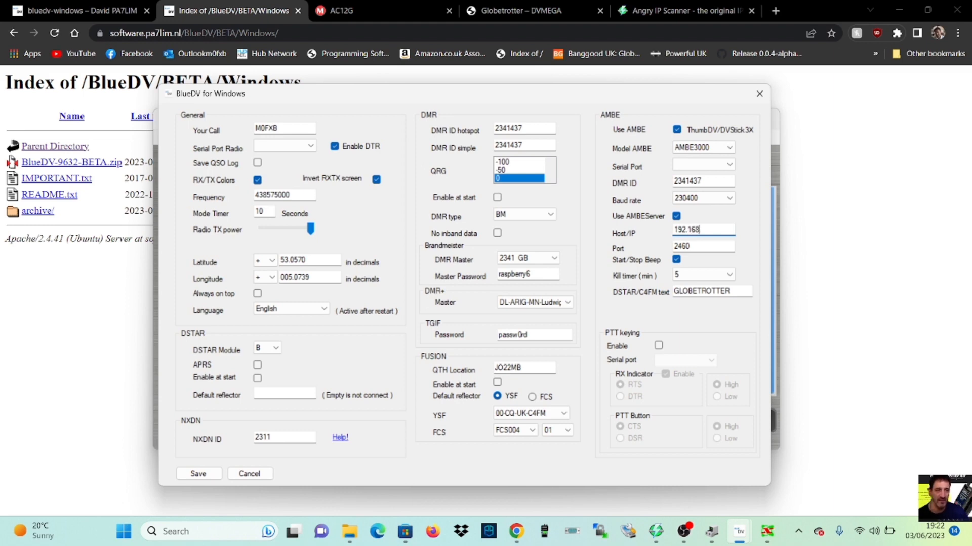
text(.0.108)
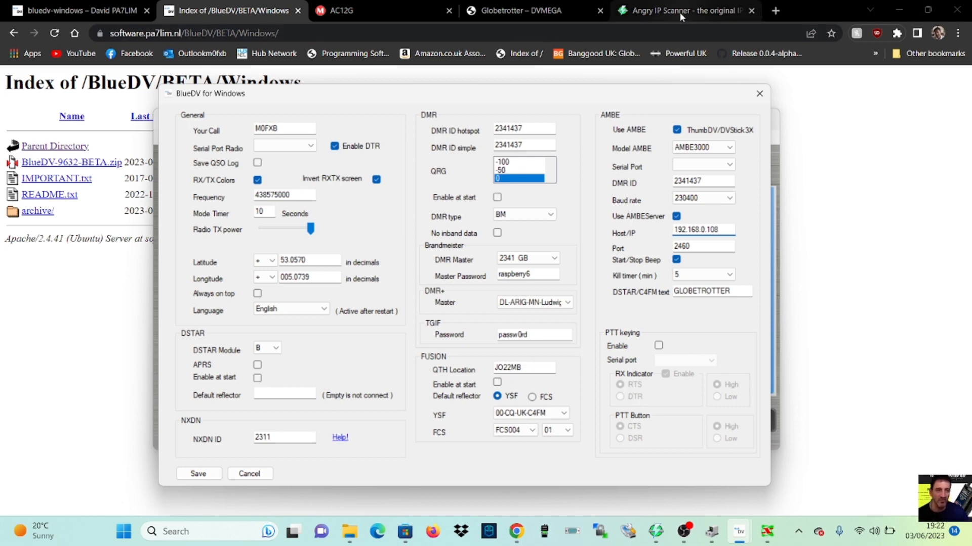
click(681, 10)
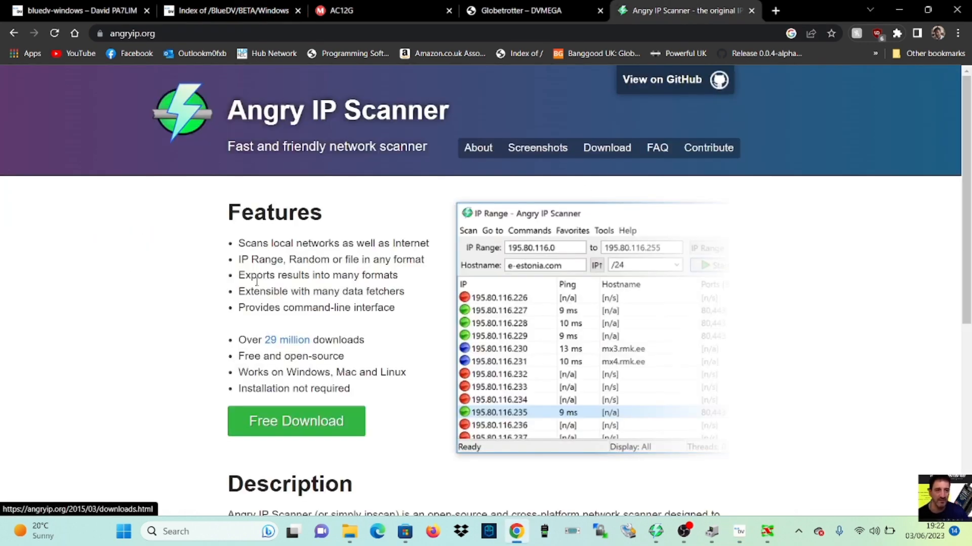
mouse_move(380, 12)
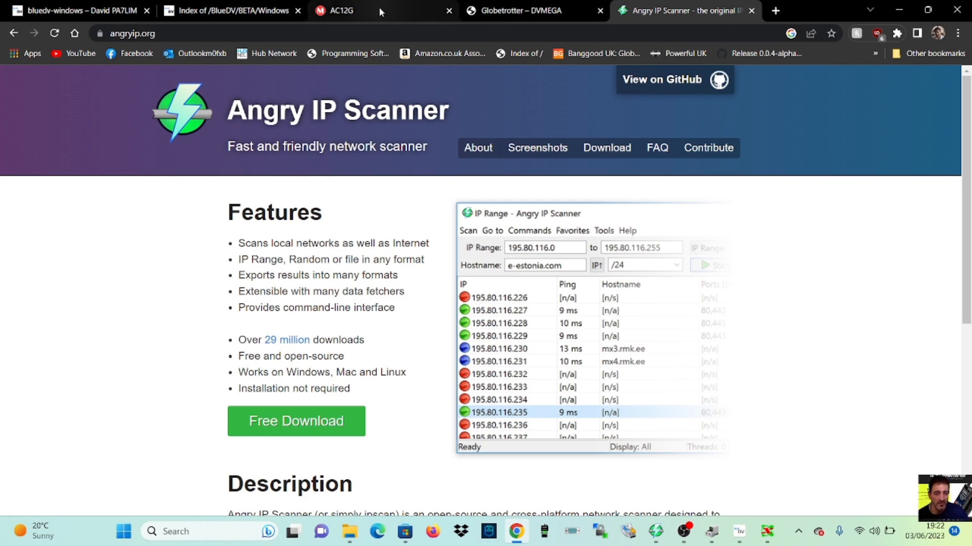
click(355, 11)
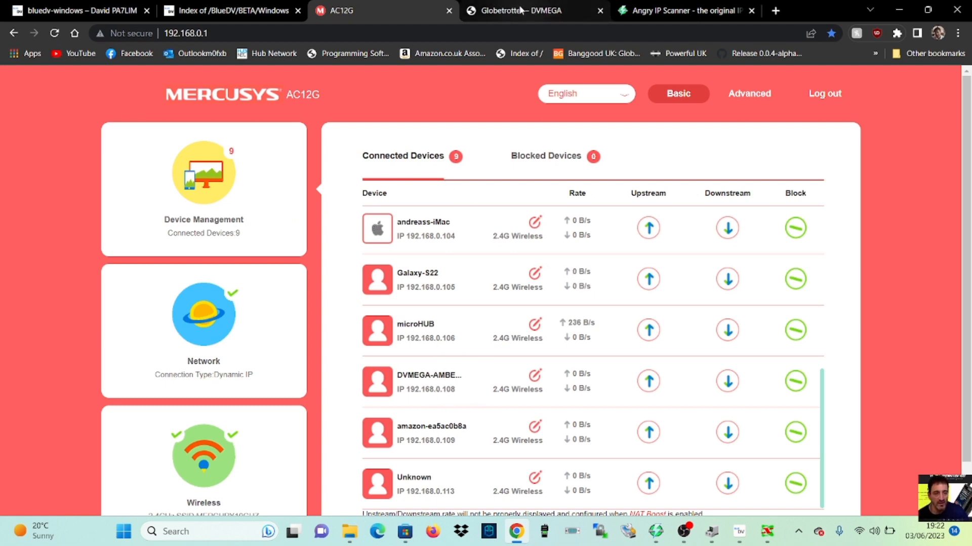
click(690, 10)
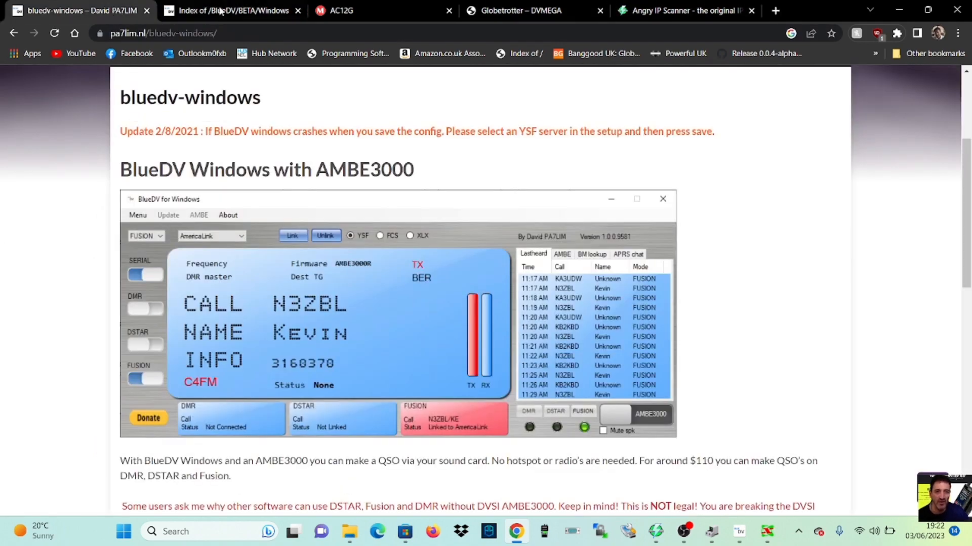
click(522, 10)
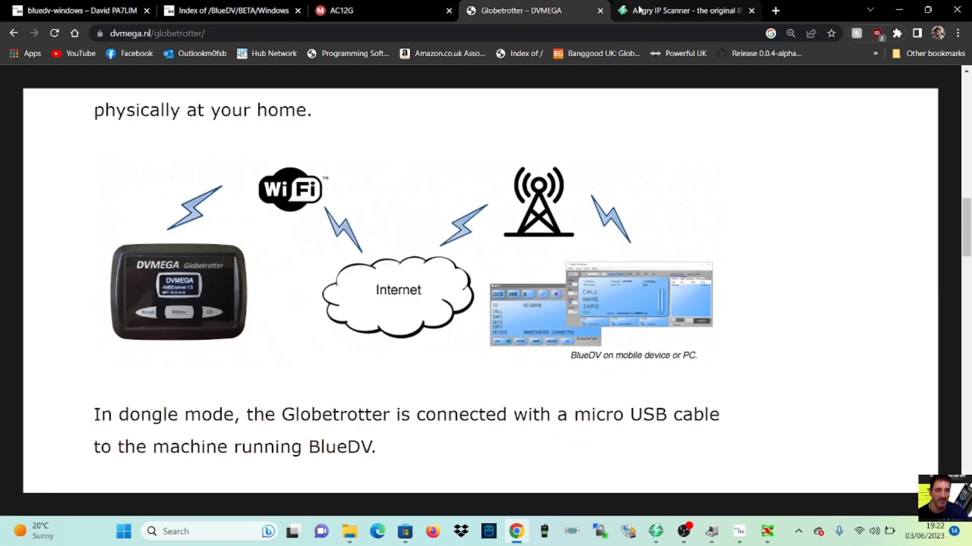
click(686, 11)
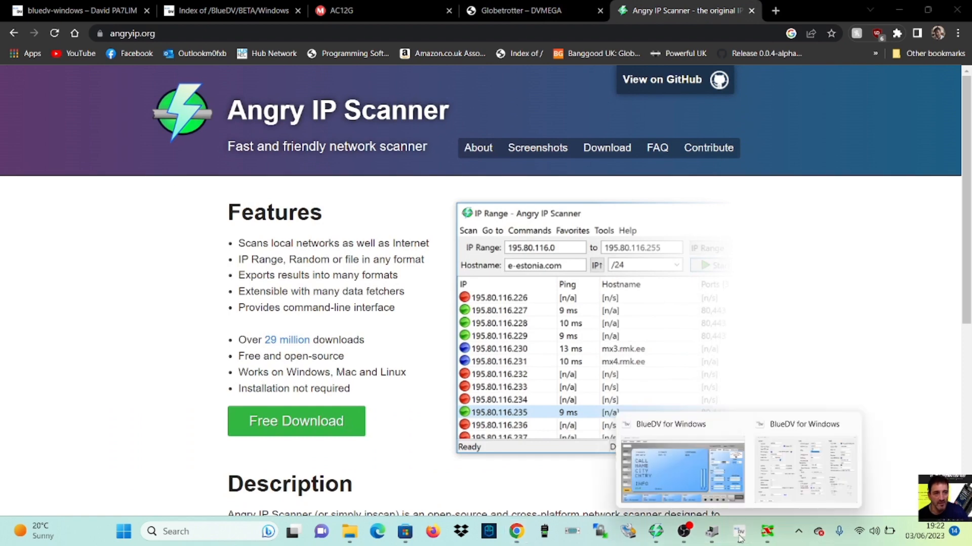
Choose FCS311 from the FCS server list and save the setup.
click(681, 471)
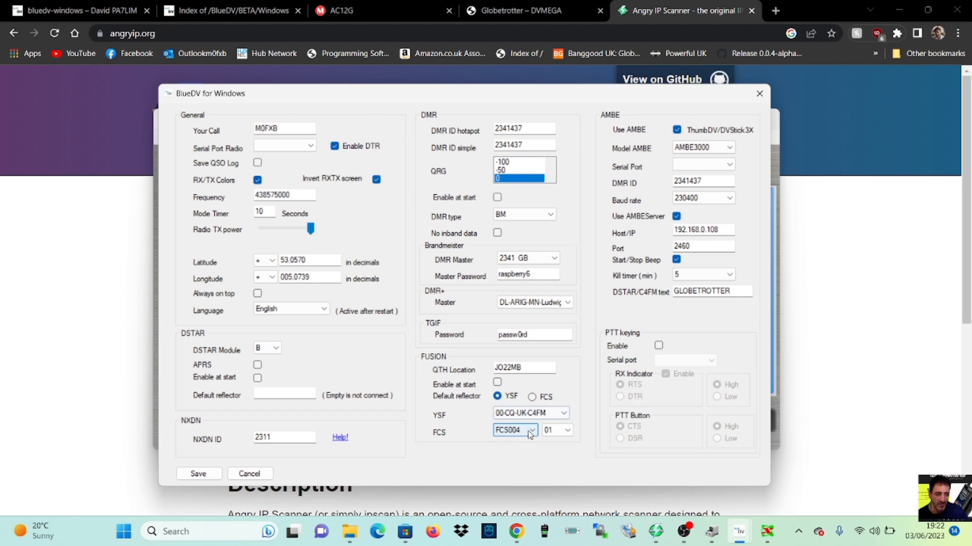
click(533, 430)
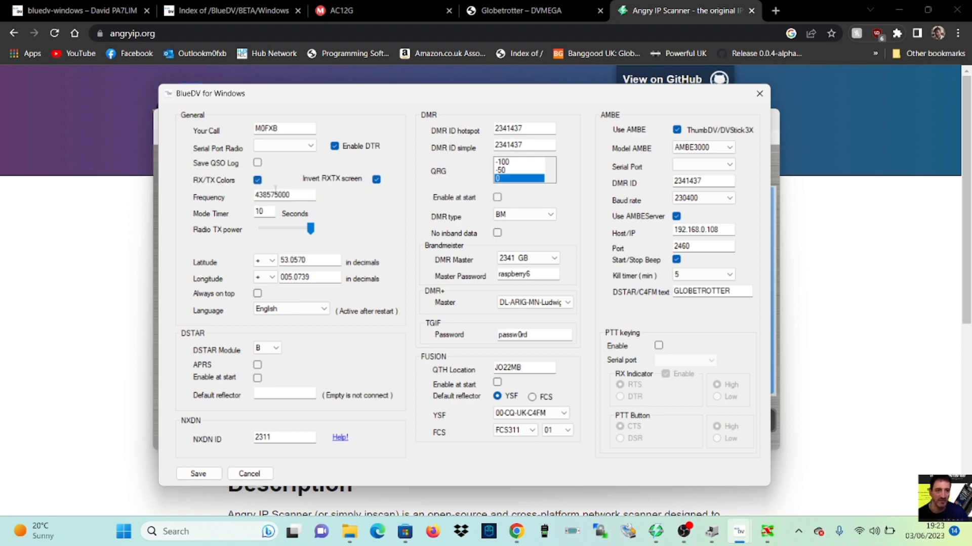
mouse_move(388, 221)
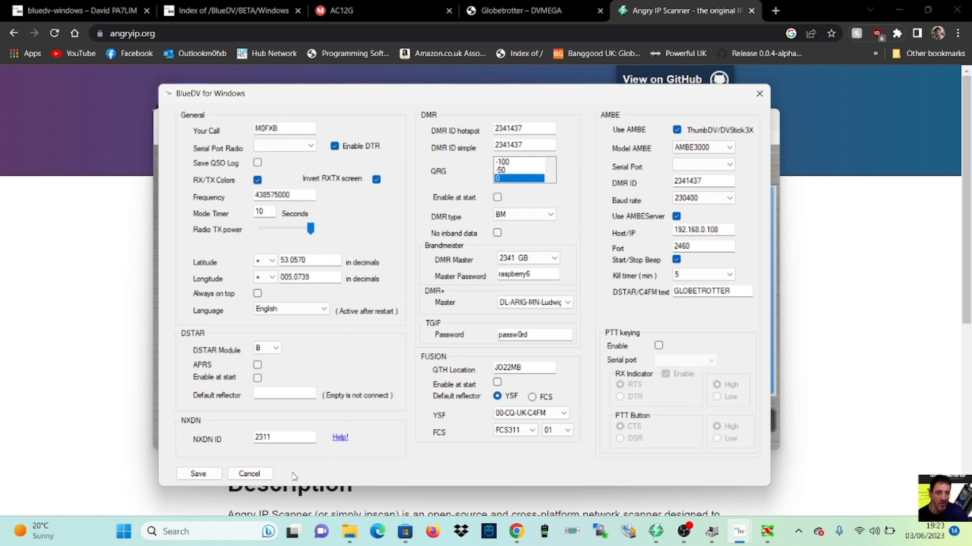
click(198, 473)
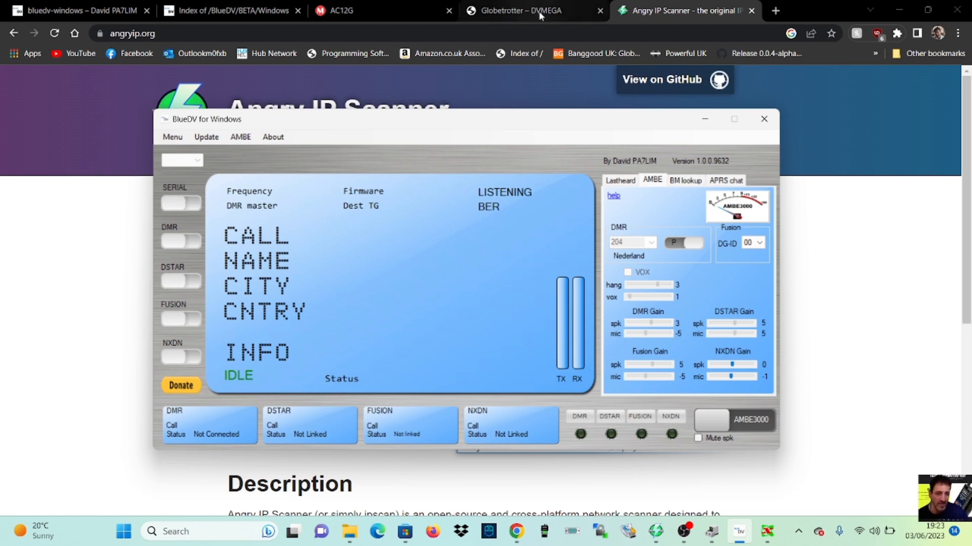
Show the Globetrotter page, reposition the BlueDV window, and switch SERIAL on.
click(517, 10)
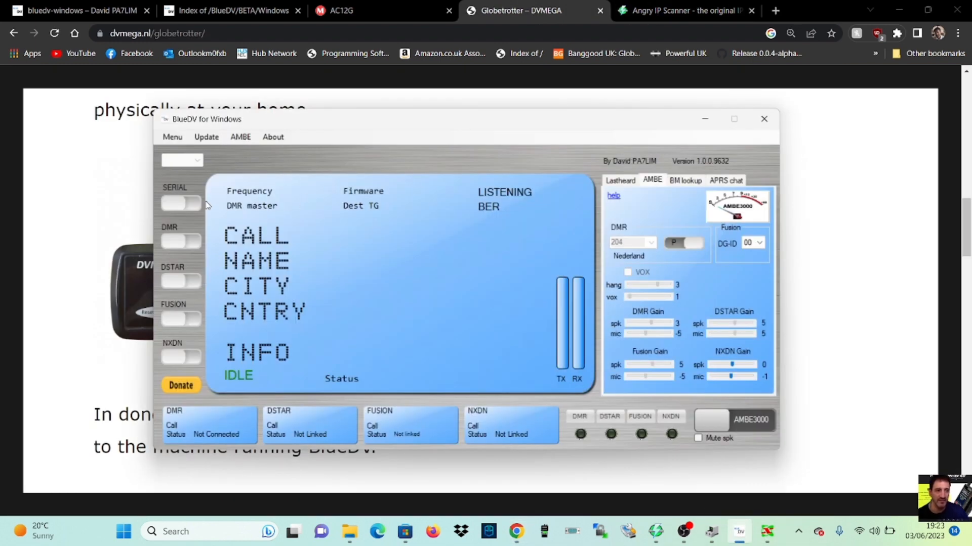
drag(207, 119, 244, 106)
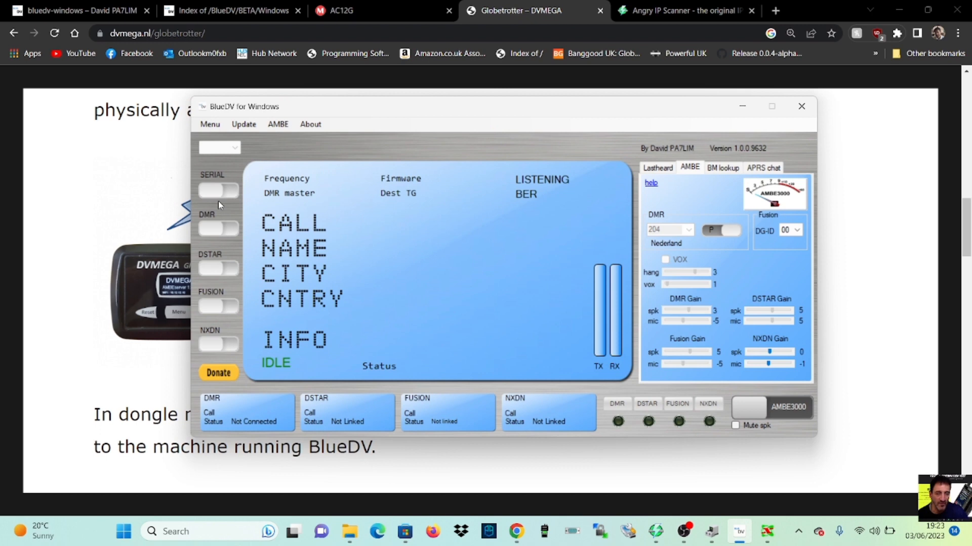
click(219, 190)
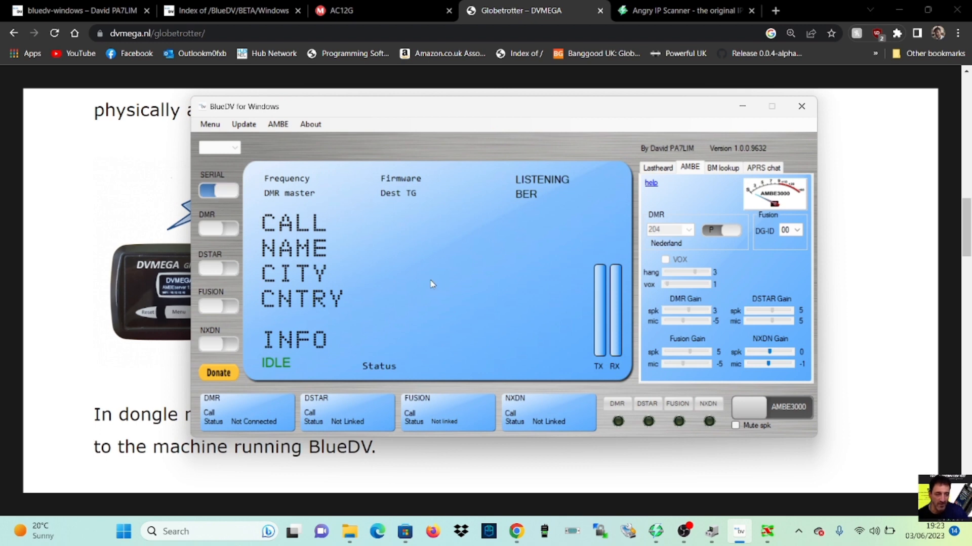
mouse_move(409, 127)
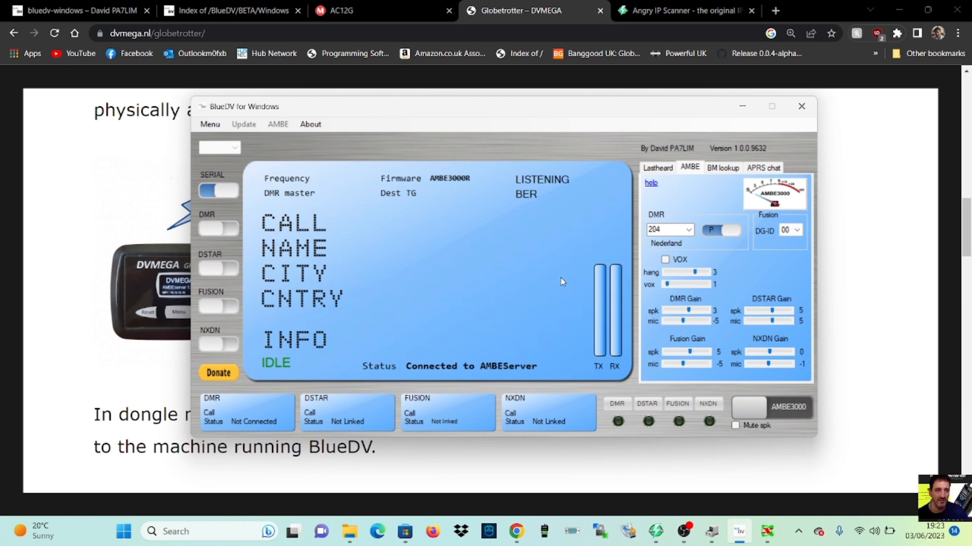
mouse_move(467, 192)
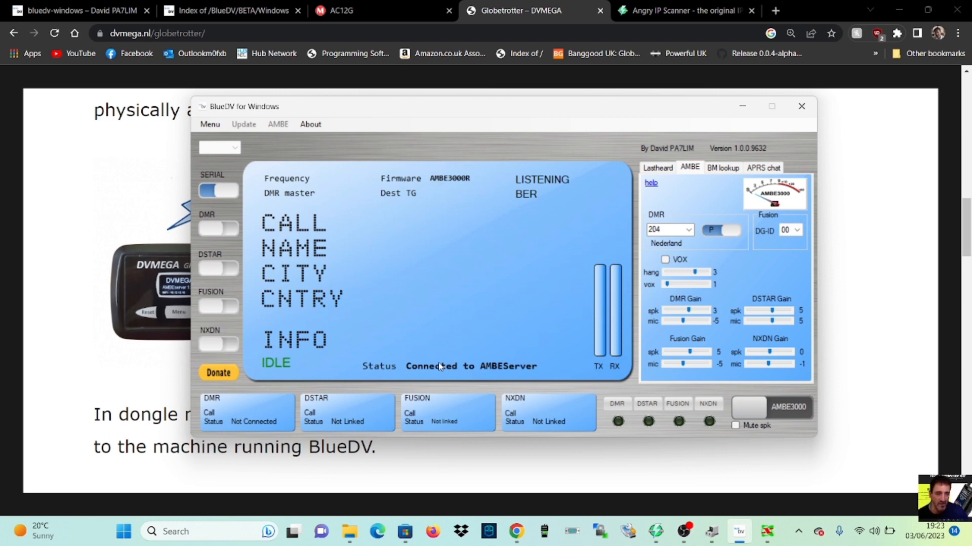
mouse_move(505, 375)
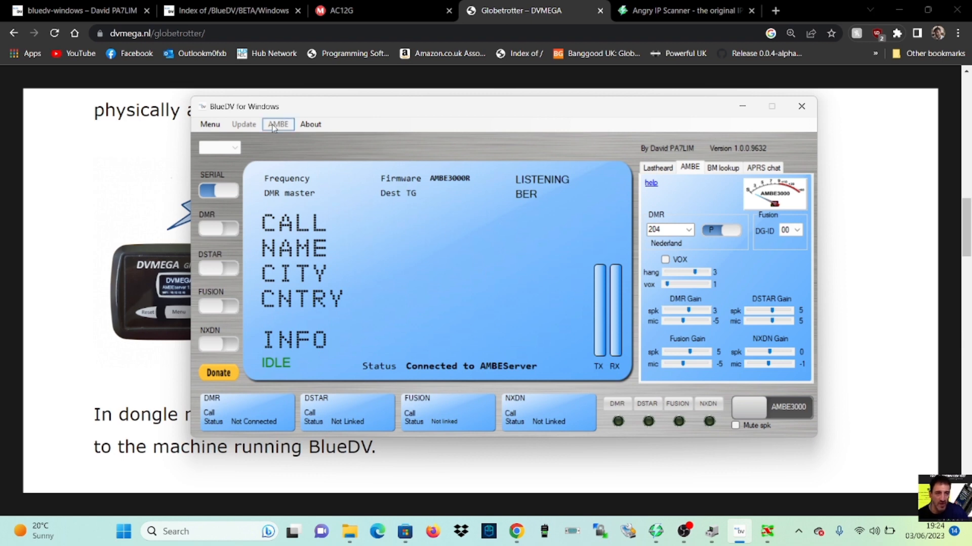
Switch SERIAL off and browse the host and master database update entries.
click(218, 190)
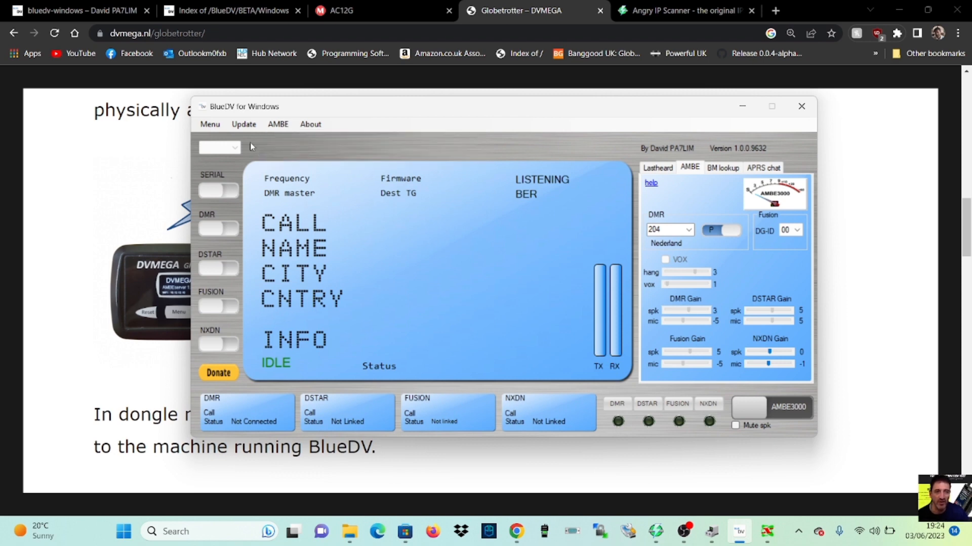
click(243, 124)
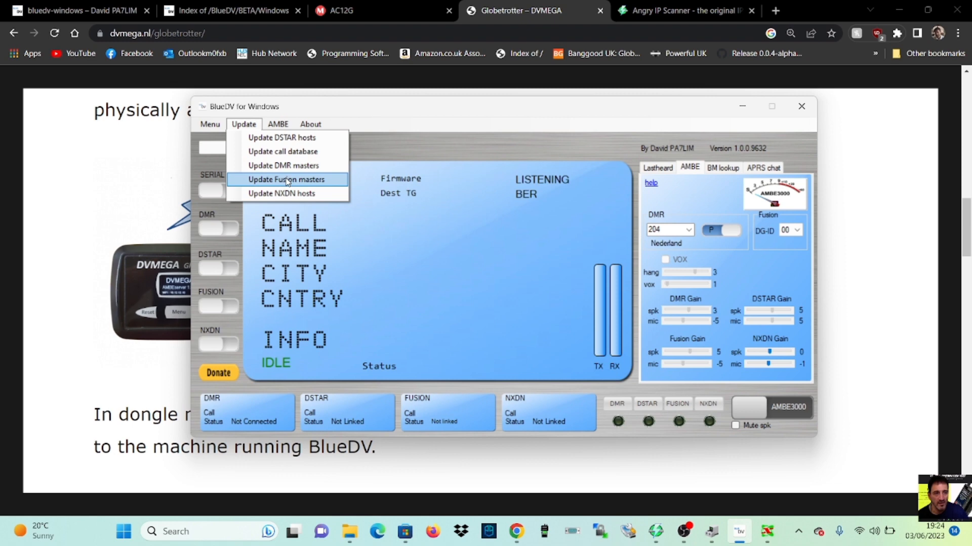
mouse_move(367, 152)
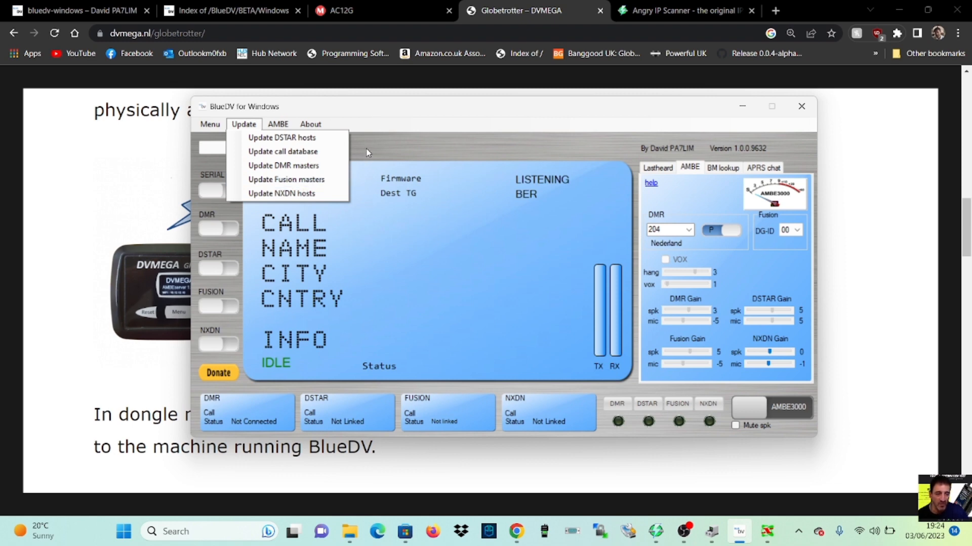
mouse_move(295, 193)
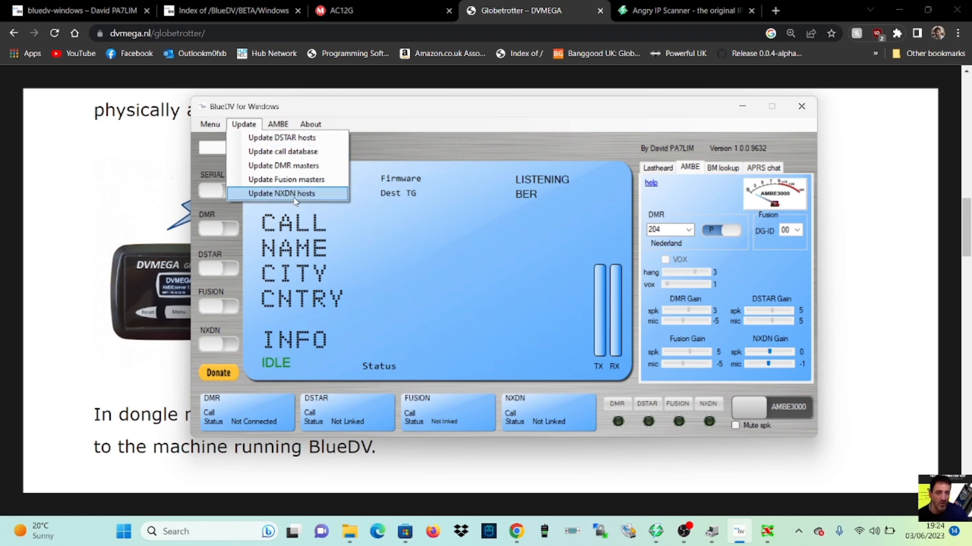
click(278, 124)
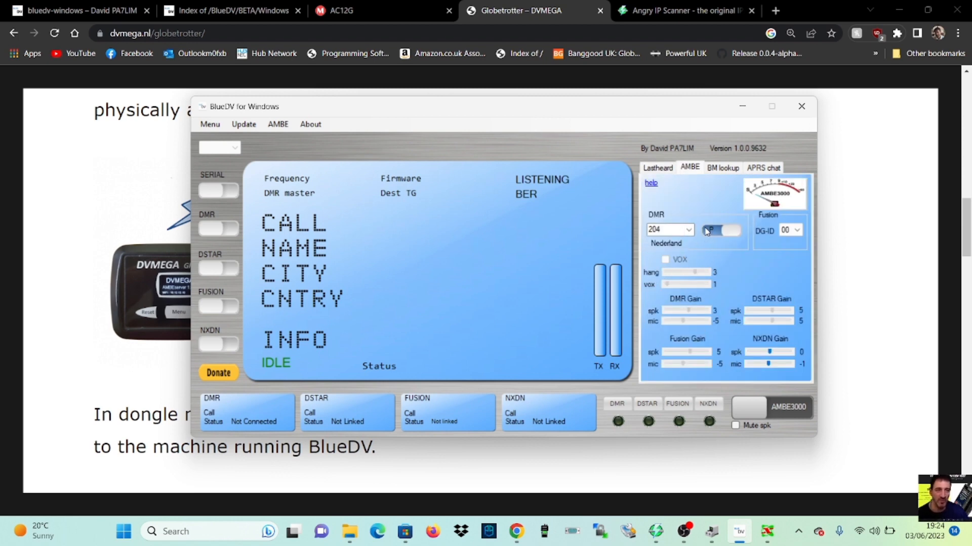
Switch the DMR call to group and enter talkgroup 91.
click(719, 230)
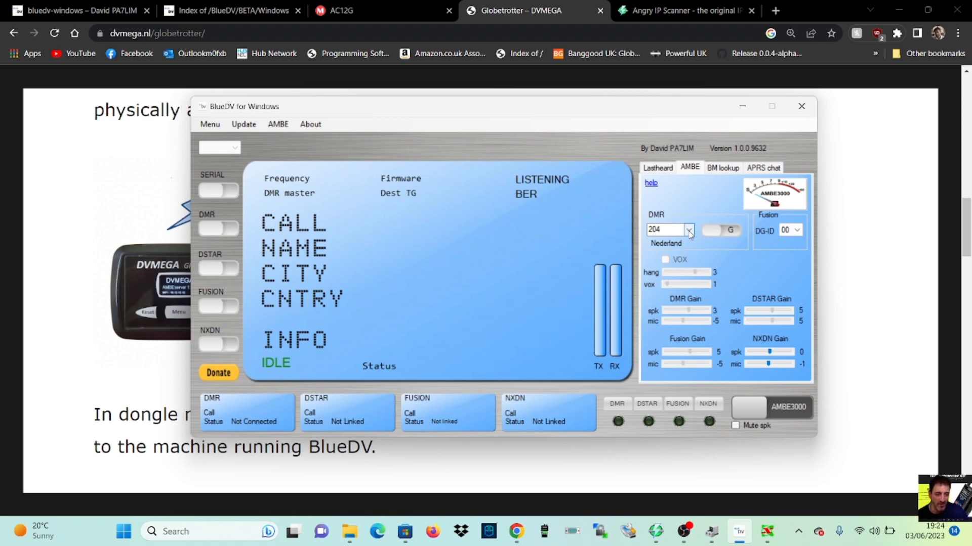
click(689, 231)
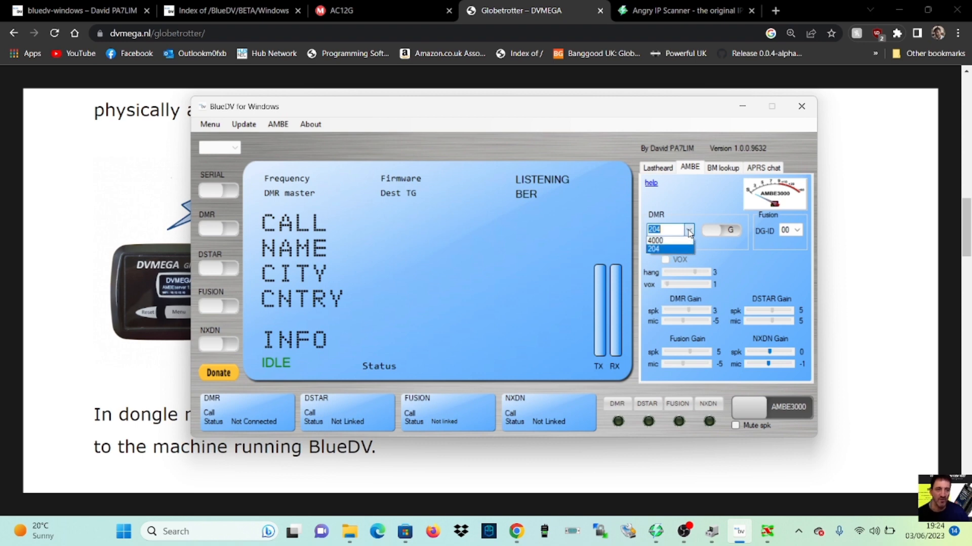
click(654, 249)
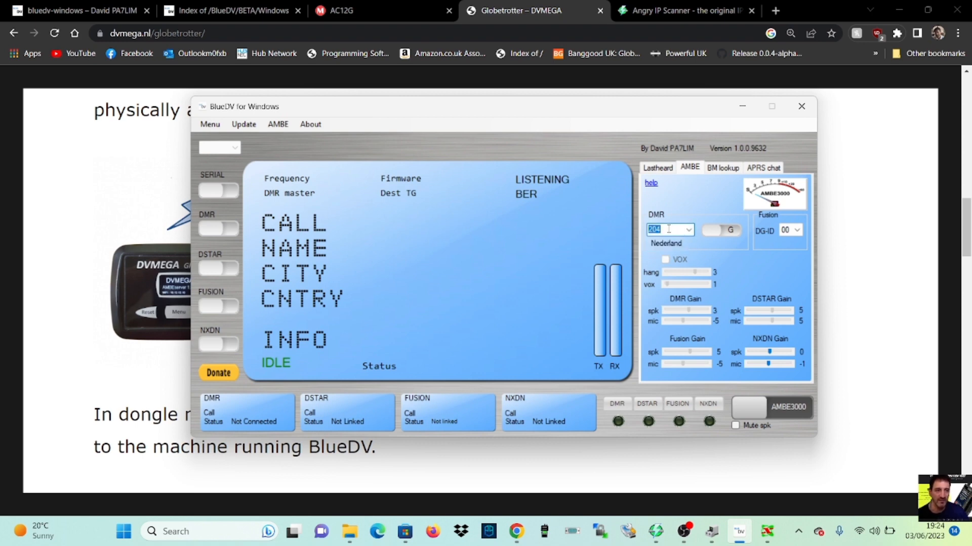
text(91)
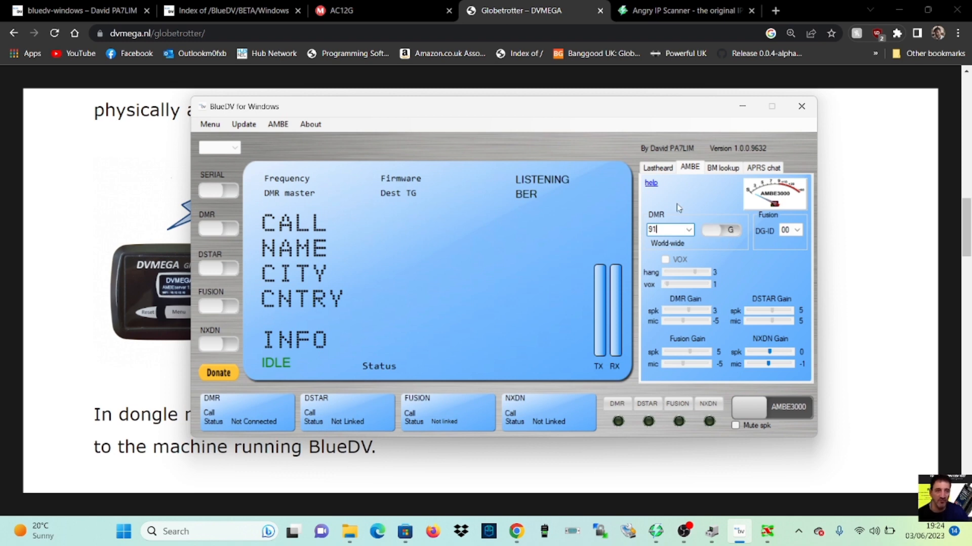
Check the APRS chat panel and return to the Lastheard list.
click(656, 167)
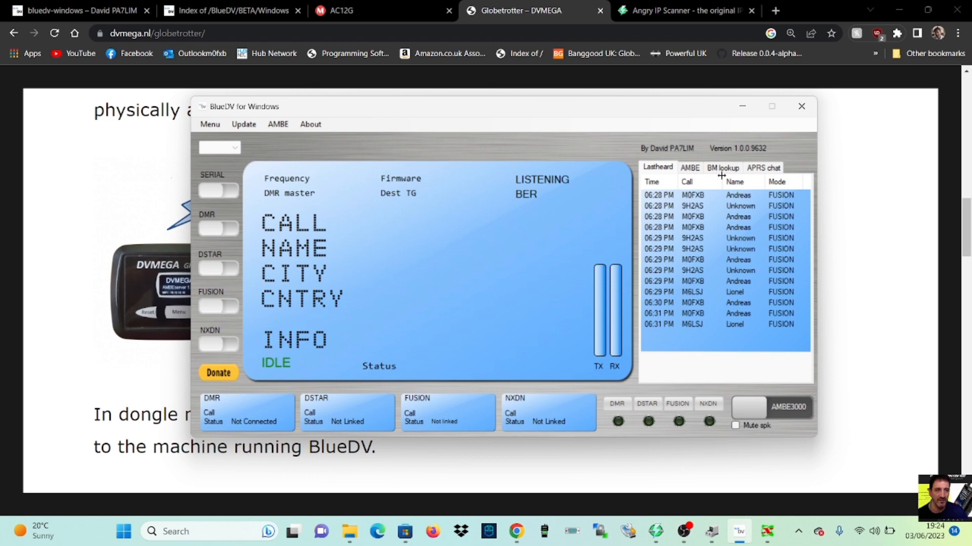
click(762, 167)
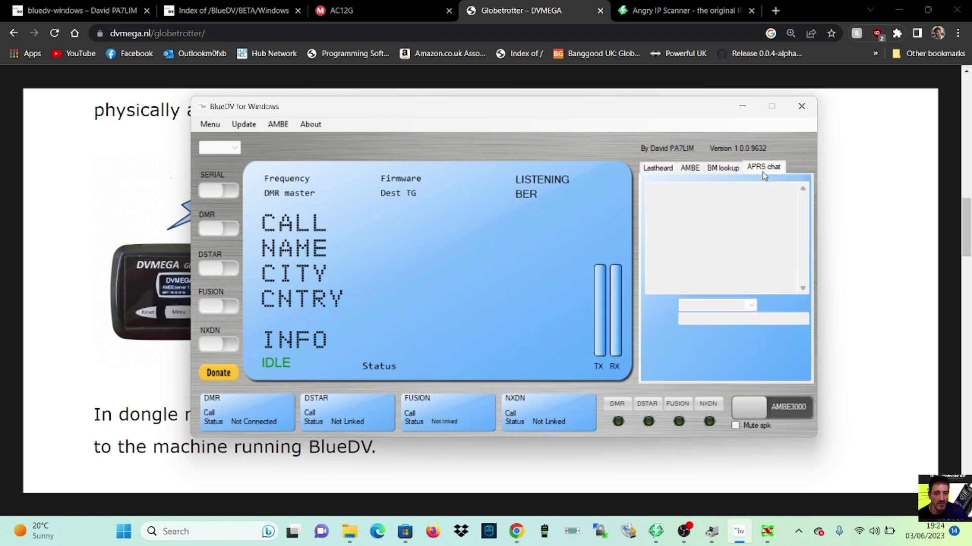
click(657, 167)
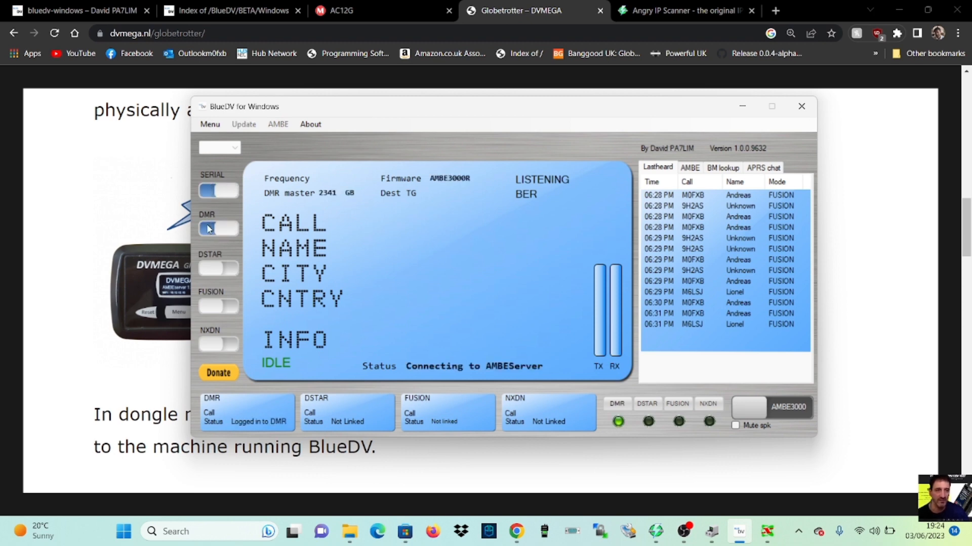
Turn DMR on, return to the AMBE tab and transmit a test on talkgroup 91.
click(216, 229)
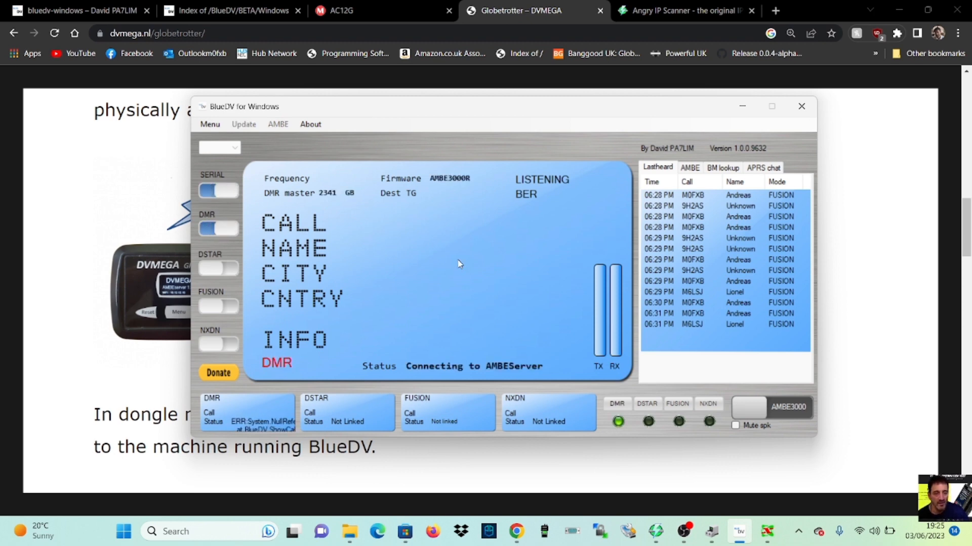
mouse_move(495, 340)
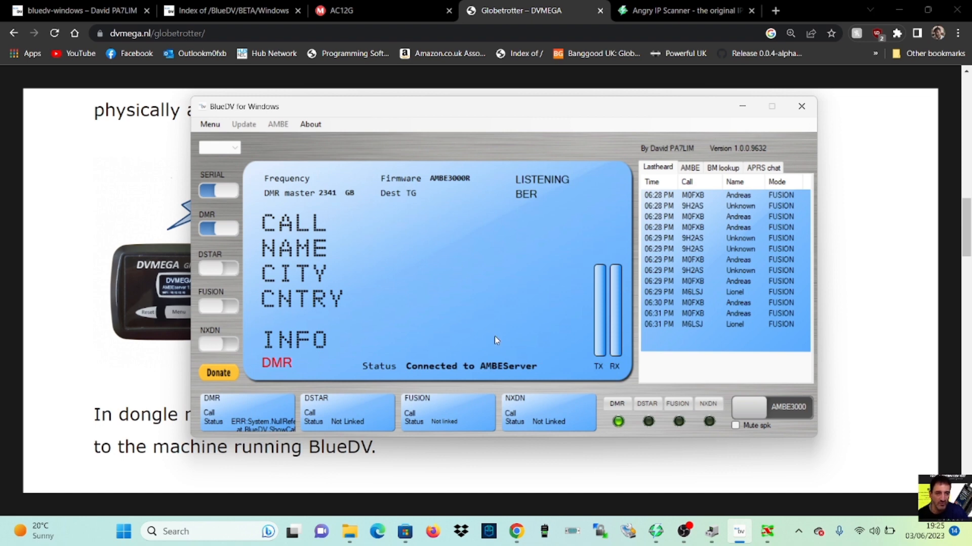
mouse_move(463, 355)
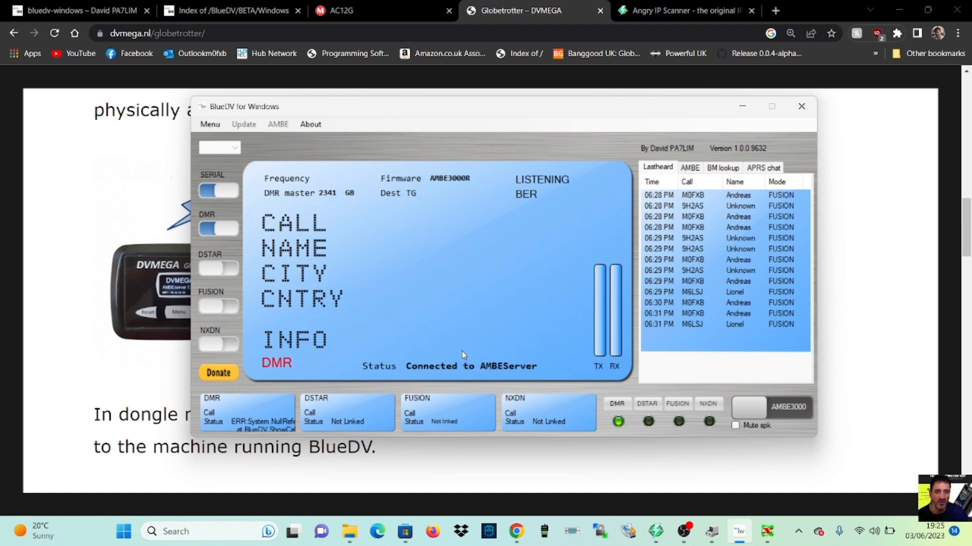
mouse_move(323, 204)
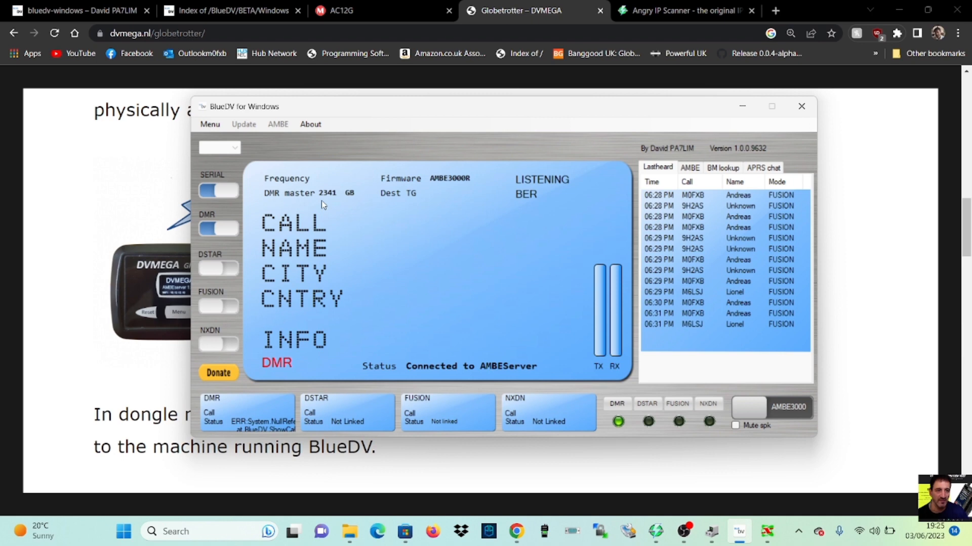
mouse_move(683, 147)
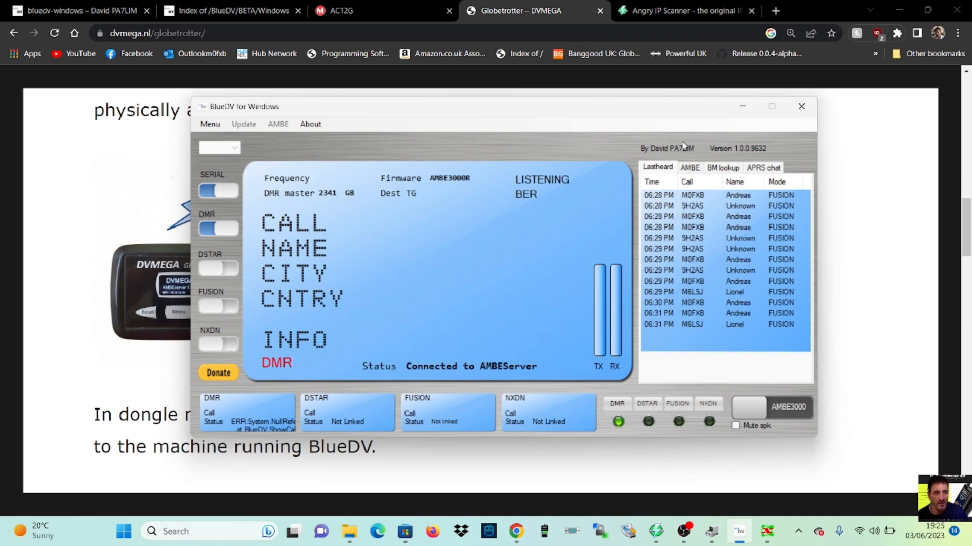
click(689, 168)
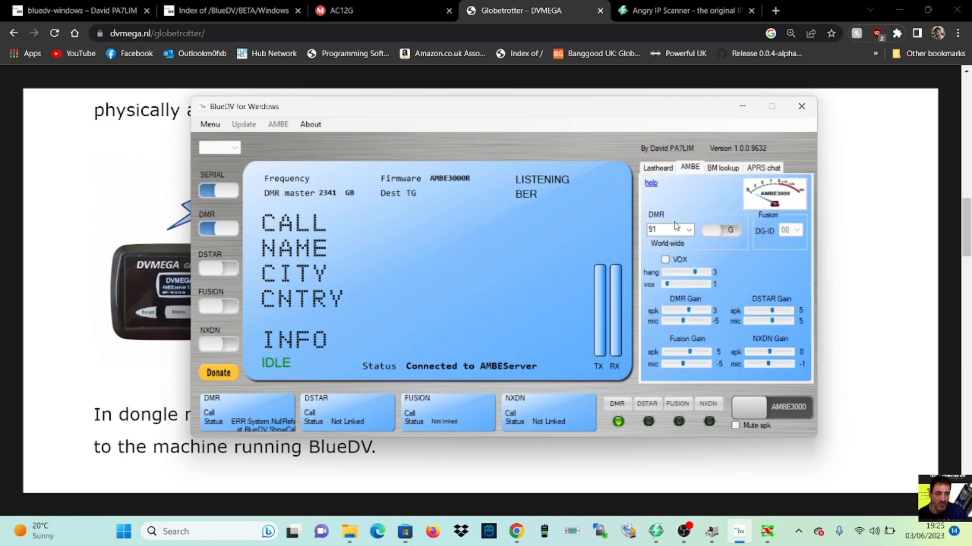
click(753, 408)
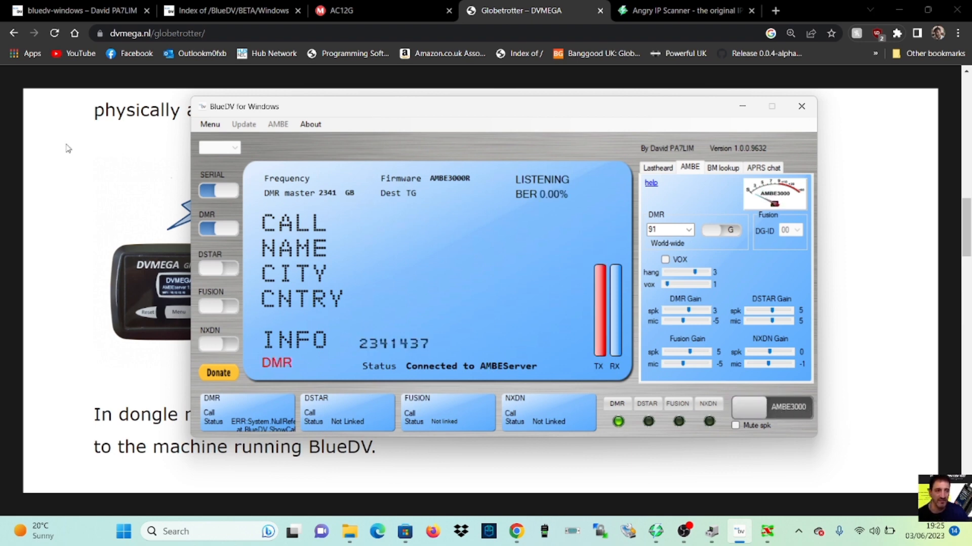
mouse_move(391, 223)
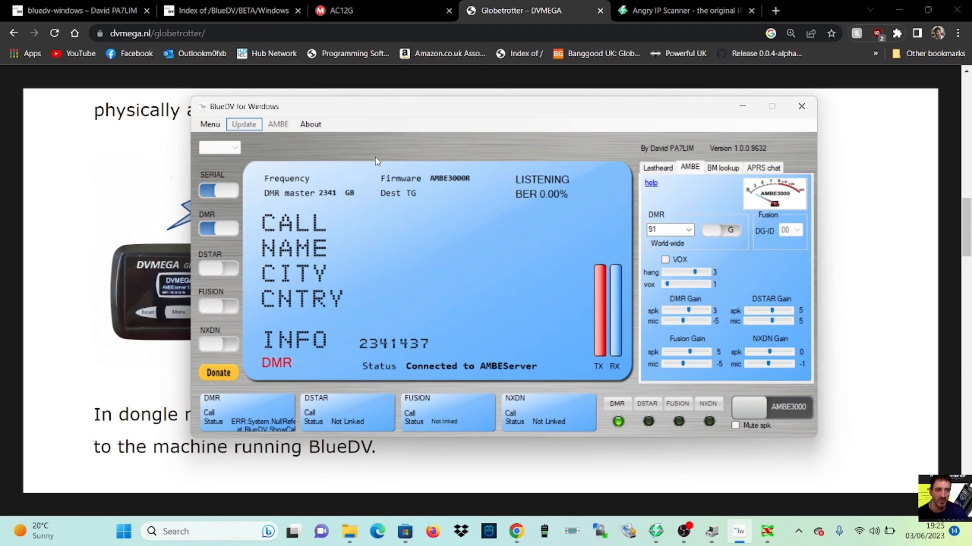
click(216, 227)
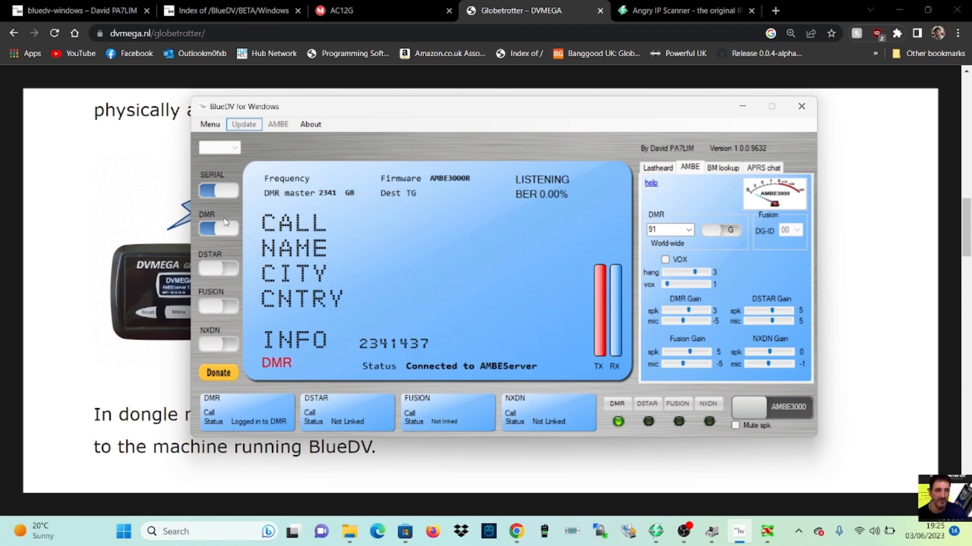
Turn DMR off, enable Fusion, link to 00-CQ-UK-C4FM and check the Lastheard list.
click(218, 228)
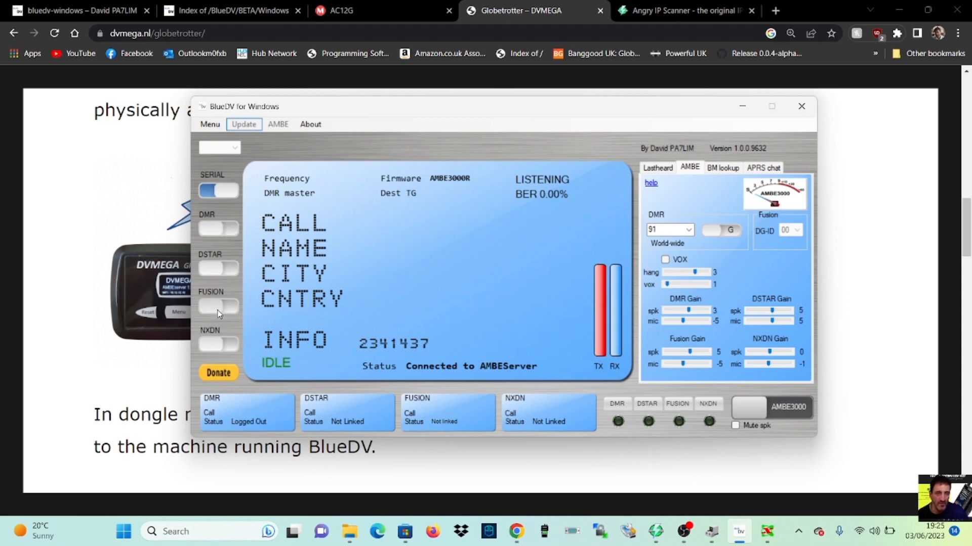
click(217, 305)
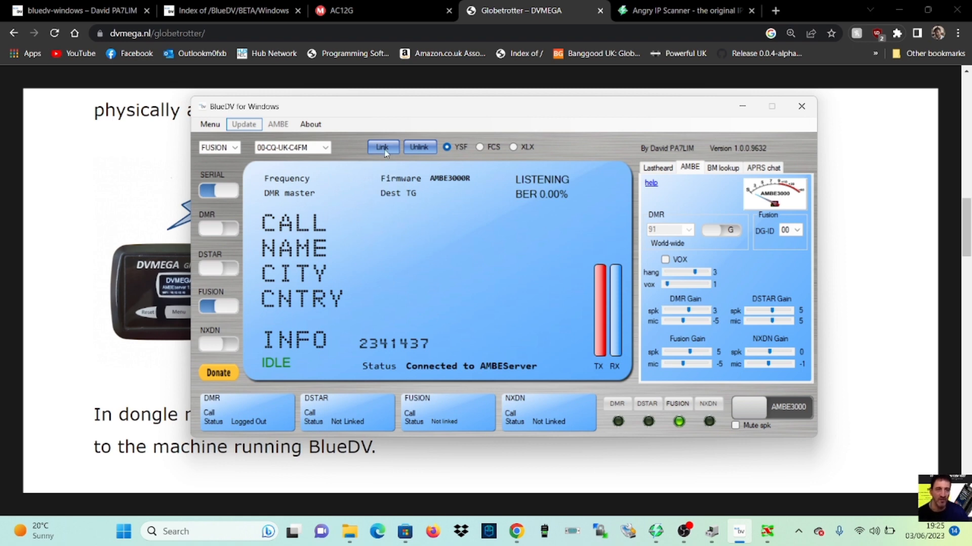
click(383, 147)
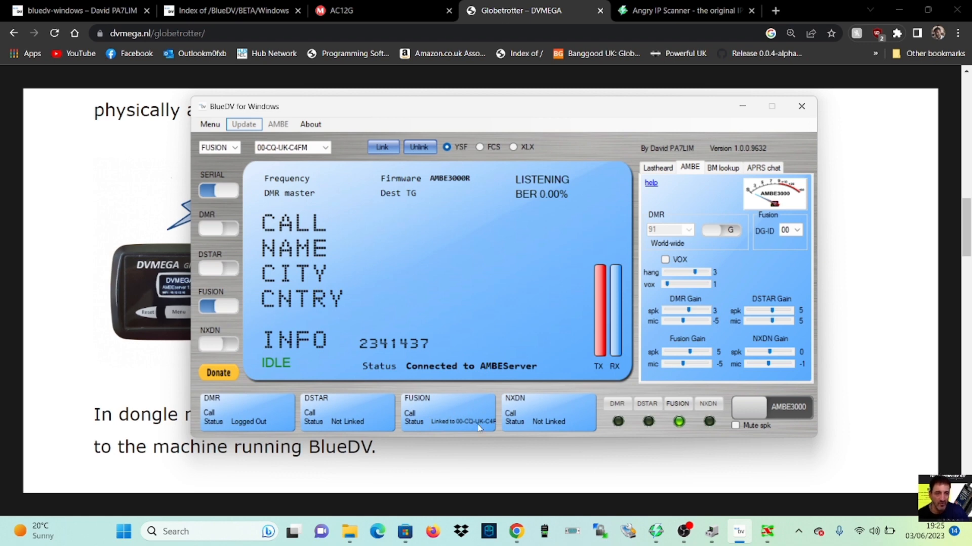
mouse_move(759, 396)
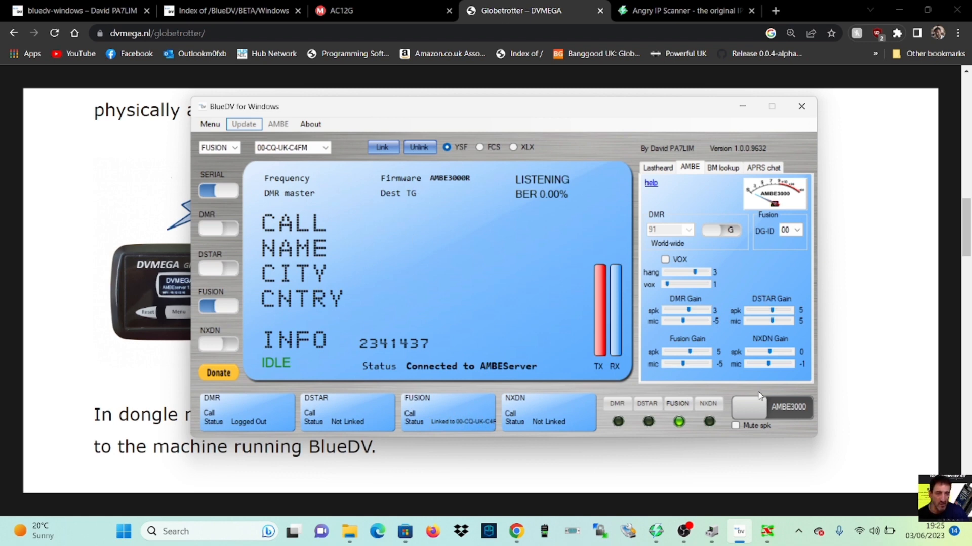
click(657, 167)
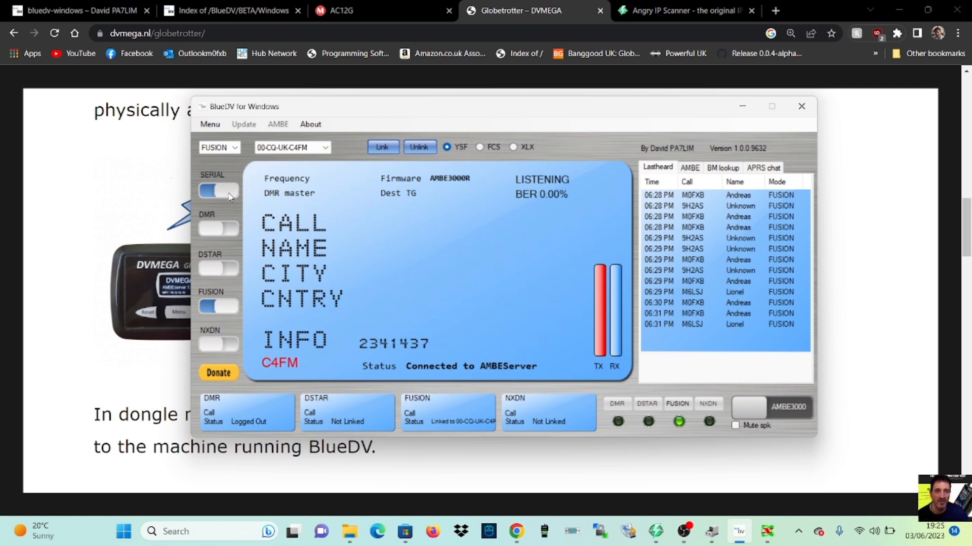
mouse_move(384, 161)
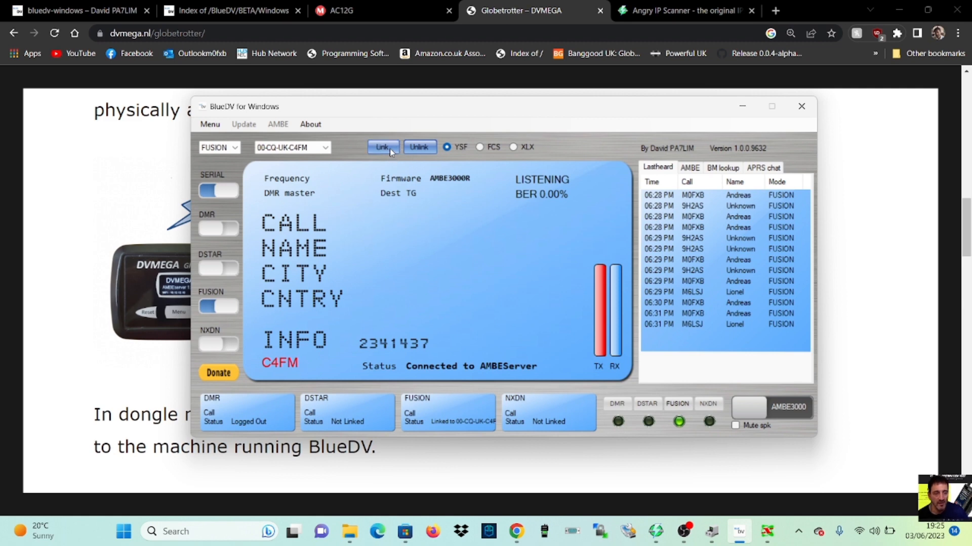
click(419, 147)
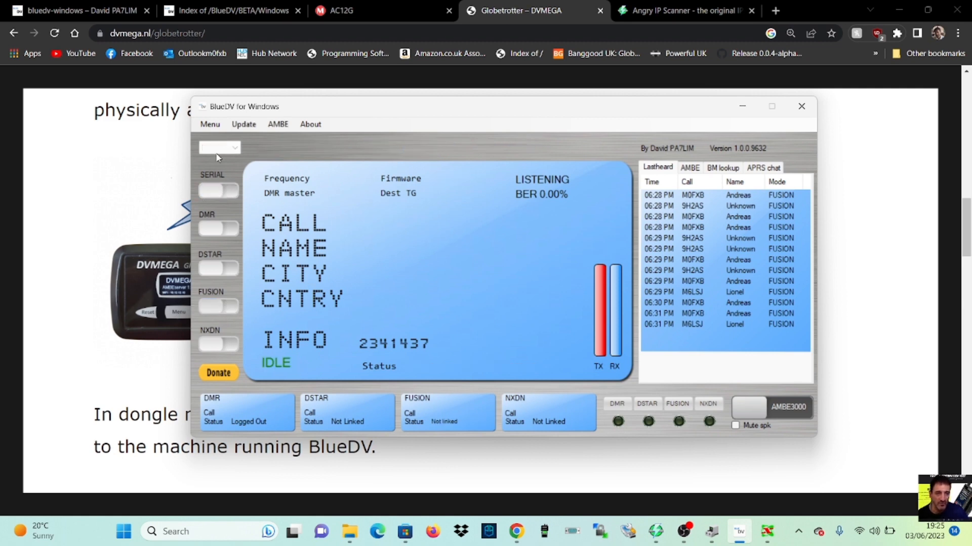
mouse_move(222, 142)
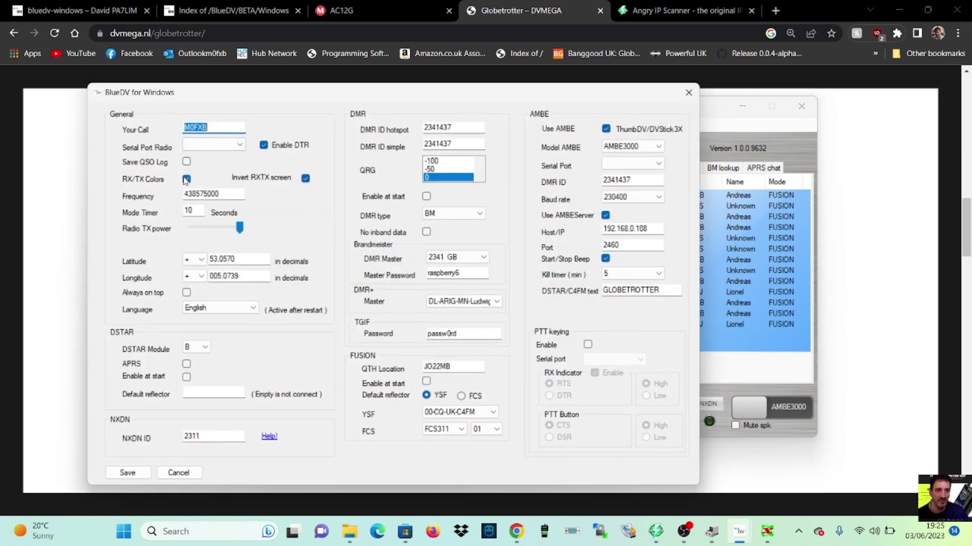
Tick RX/TX Colors, save the setup, and switch SERIAL on to reach the AMBEServer.
click(186, 179)
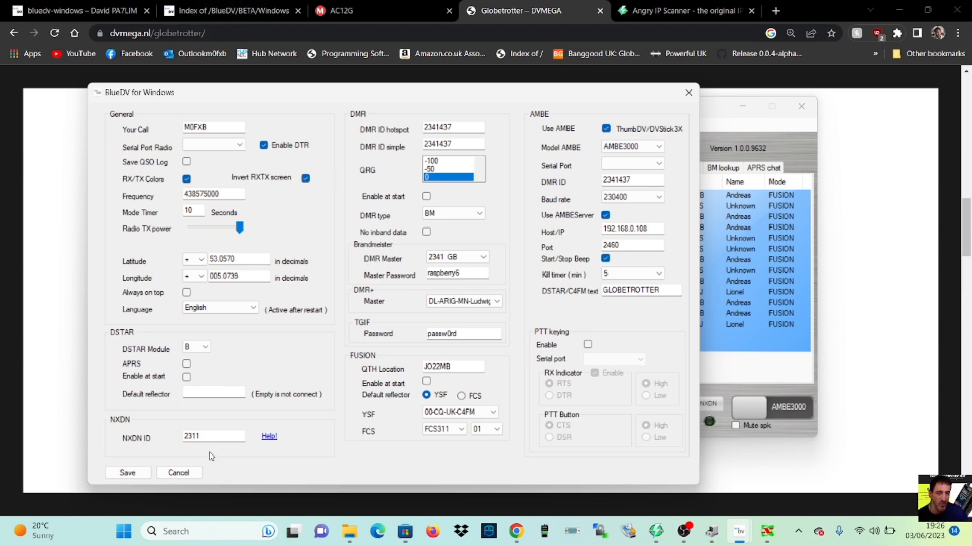
click(128, 473)
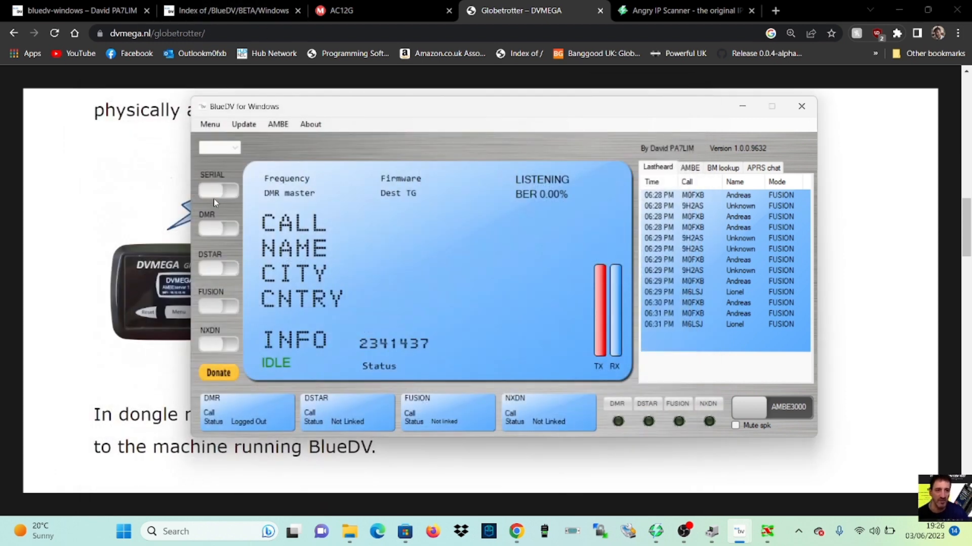
click(218, 190)
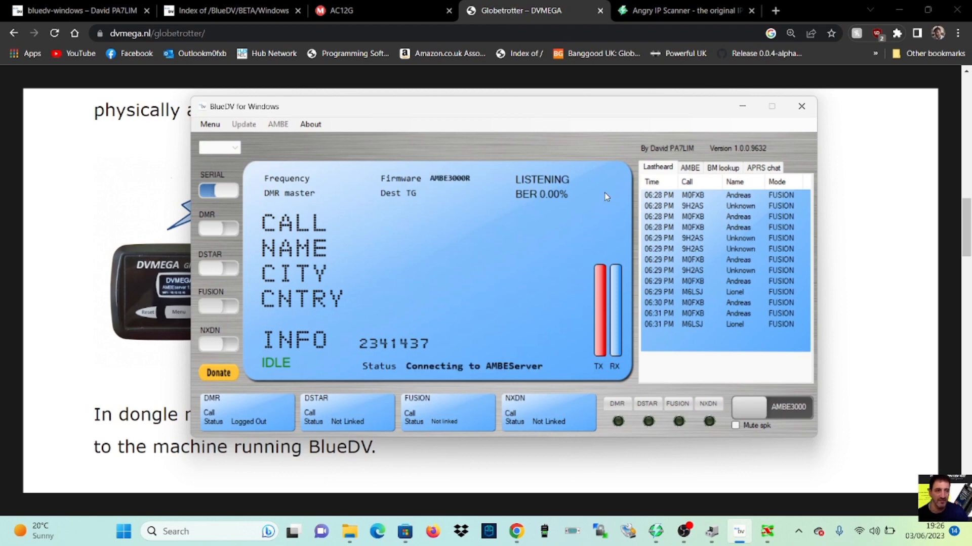
mouse_move(481, 191)
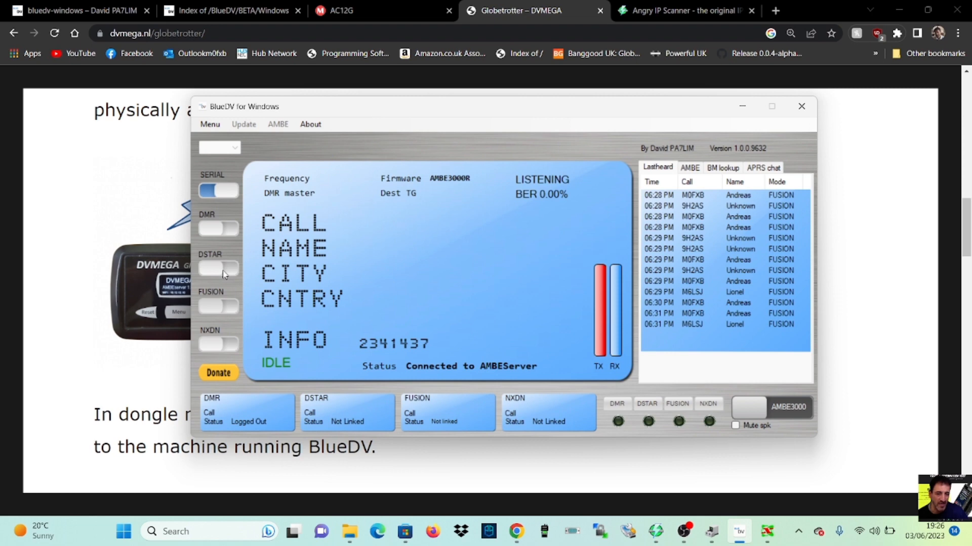
Enable D-STAR, link to REF001 module C, and allow BlueDV through the firewall.
click(213, 268)
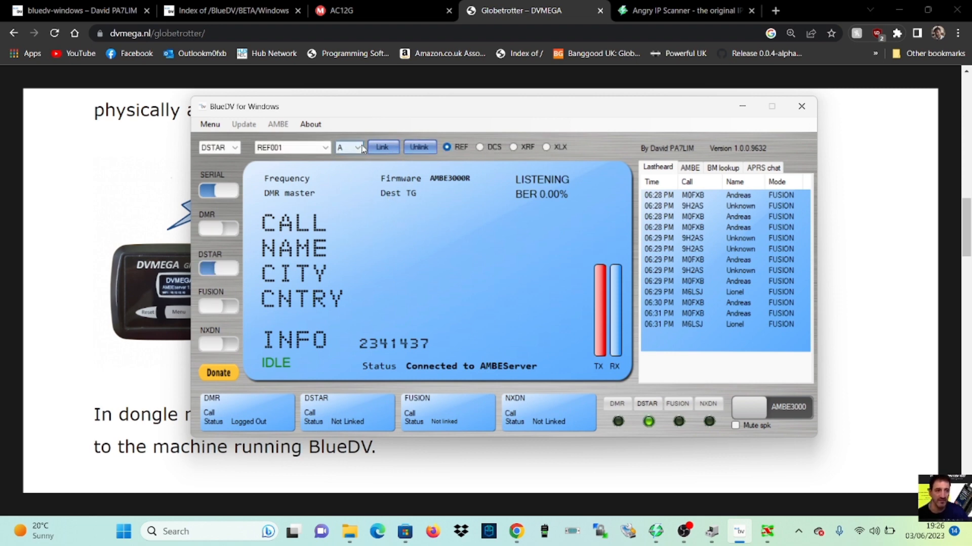
click(361, 148)
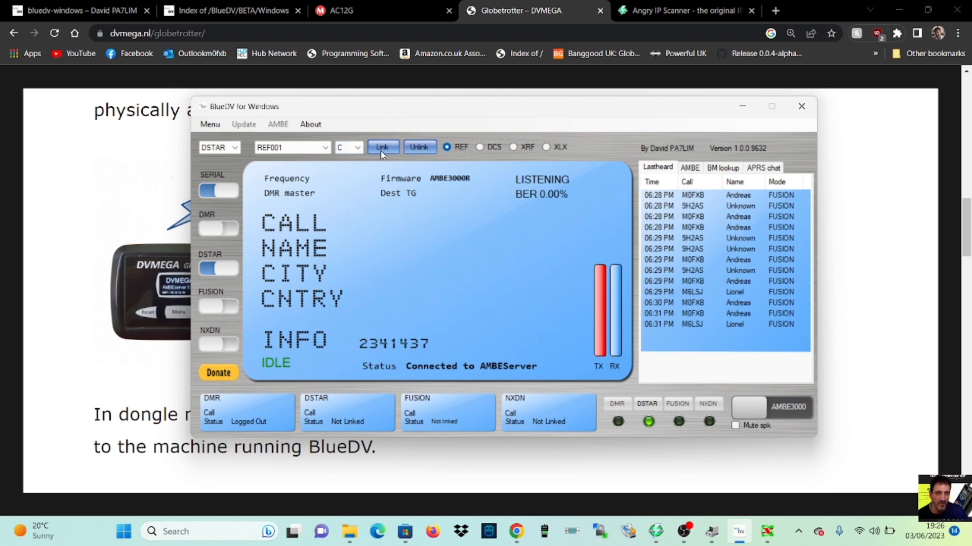
click(383, 147)
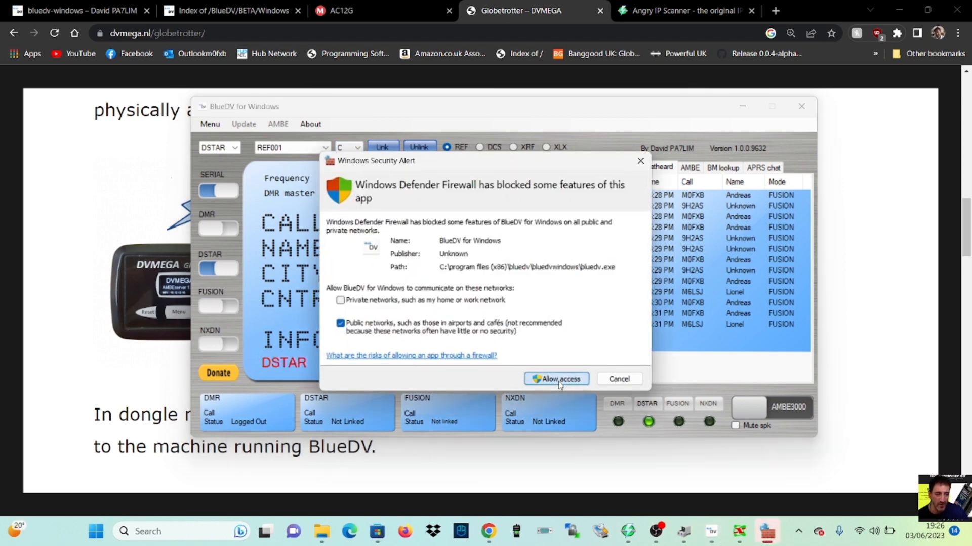
click(556, 379)
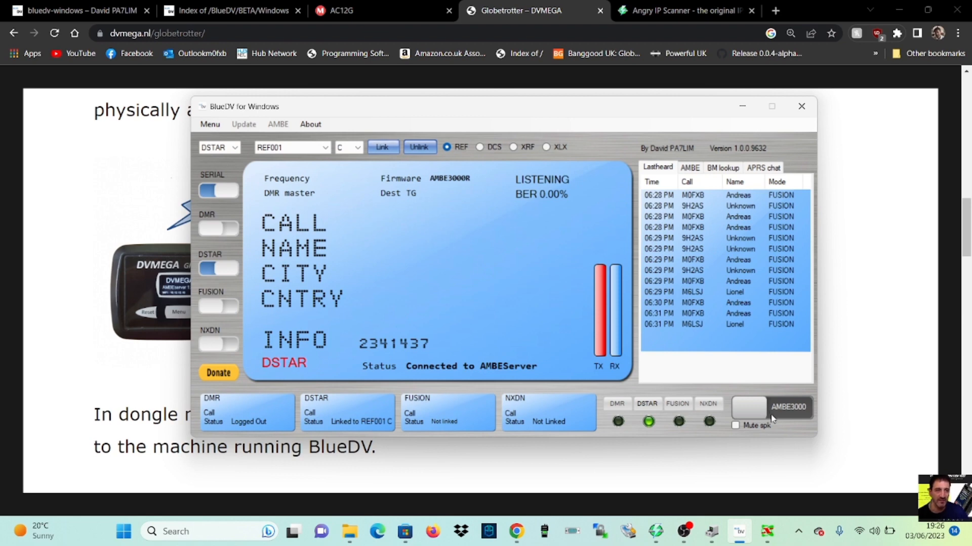
mouse_move(848, 517)
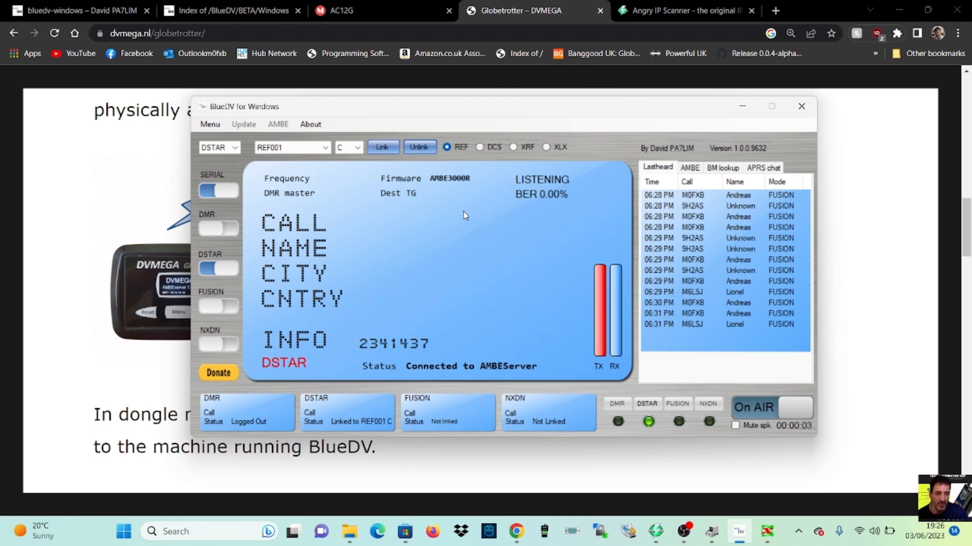
mouse_move(841, 415)
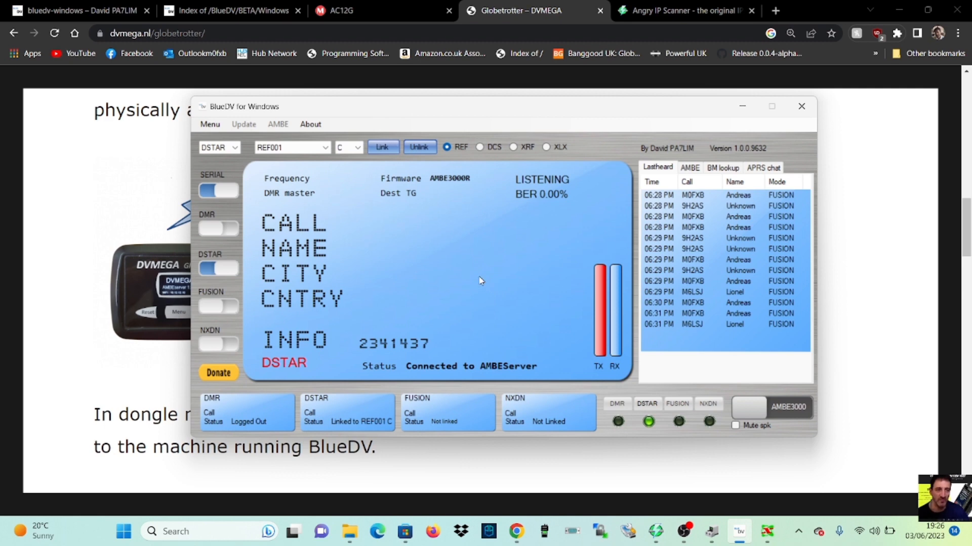
mouse_move(491, 267)
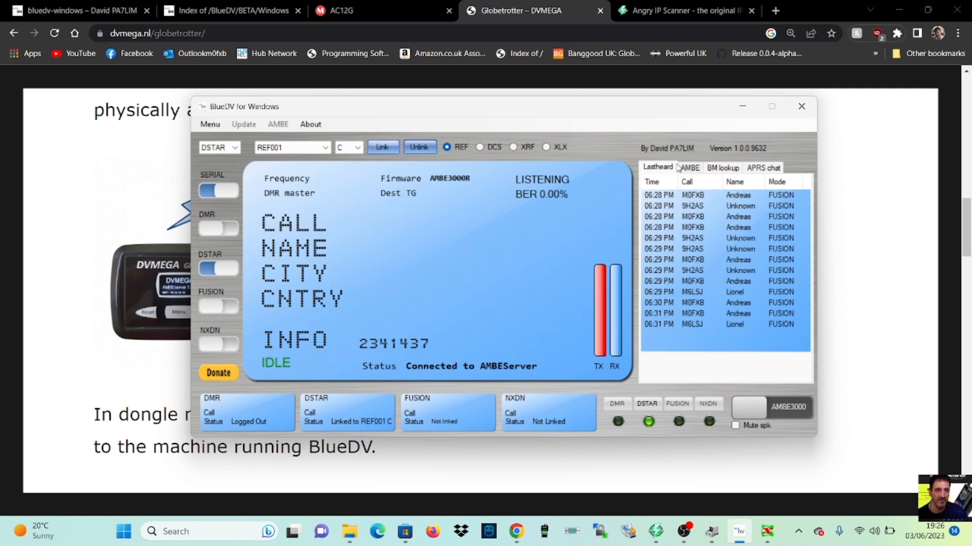
Look at the Brandmeister lookup and Lastheard tabs, then end the D-STAR test transmission.
click(722, 168)
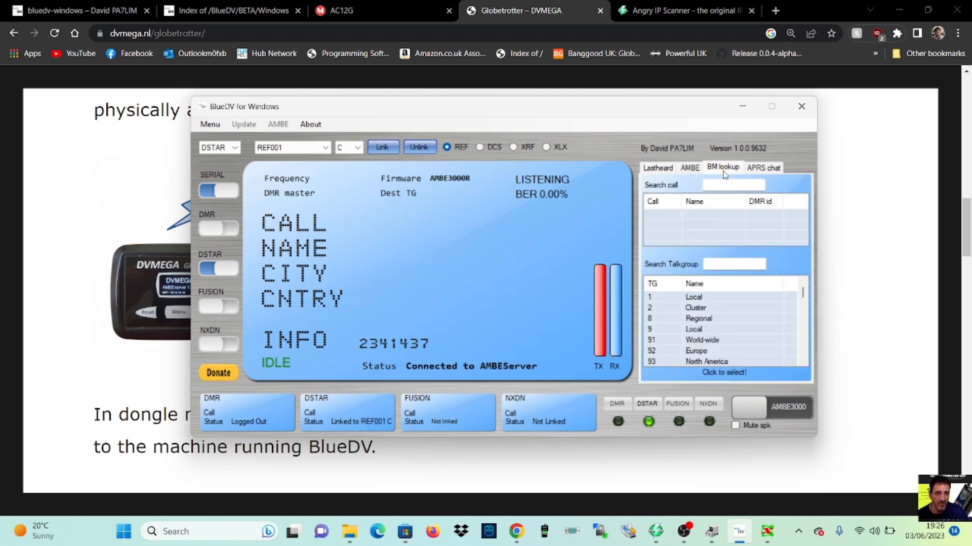
click(657, 168)
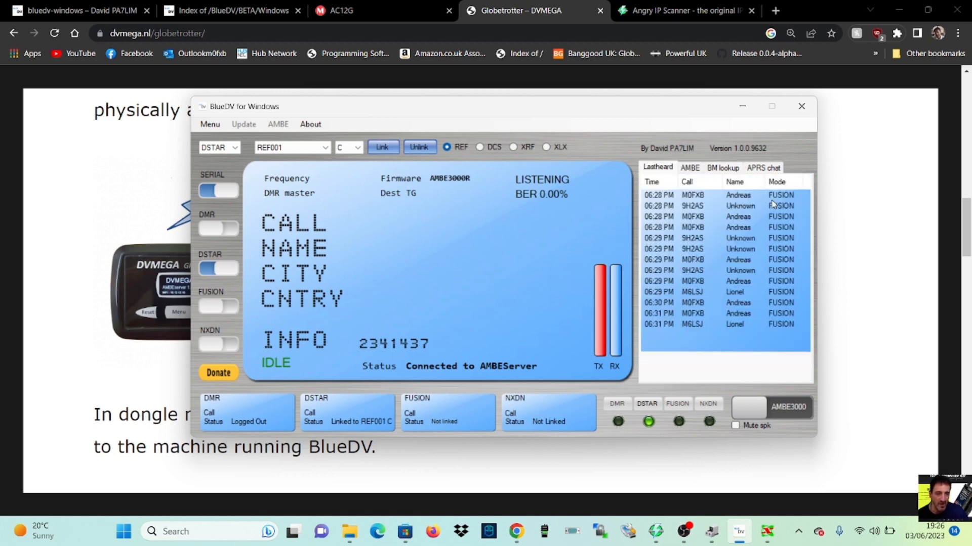
mouse_move(442, 425)
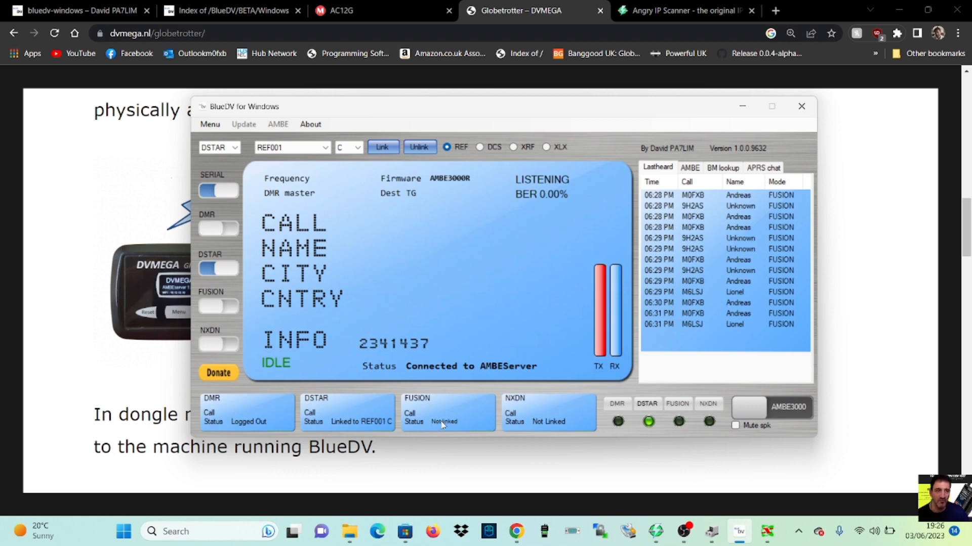
mouse_move(565, 412)
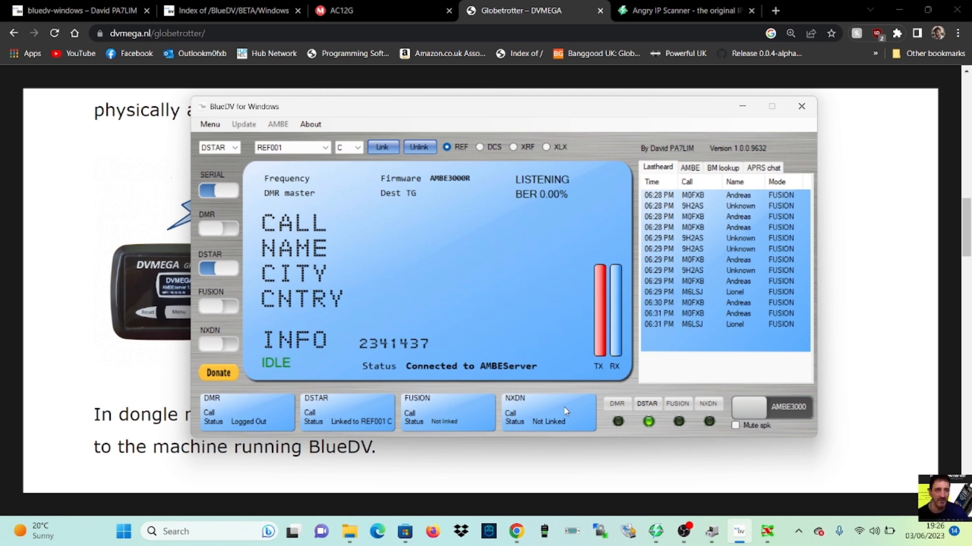
mouse_move(808, 367)
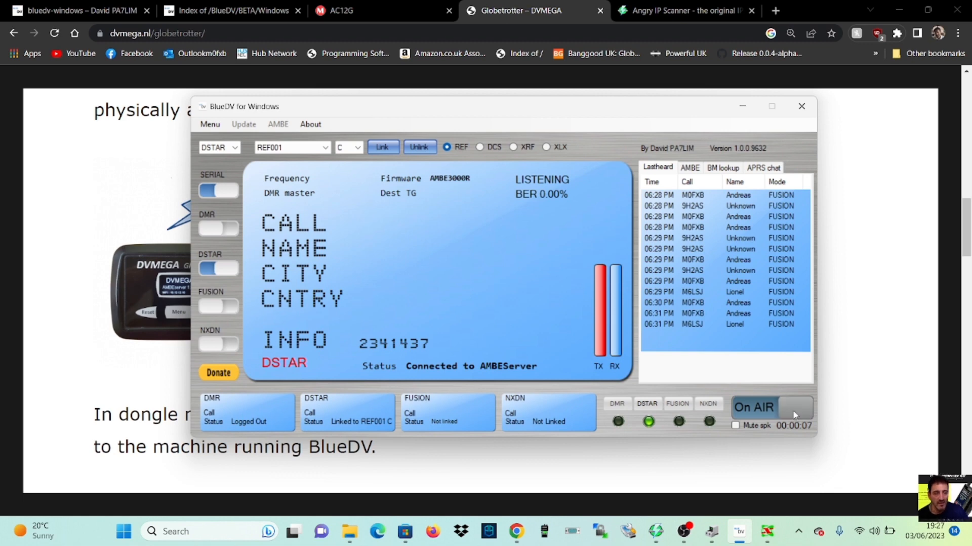
click(794, 408)
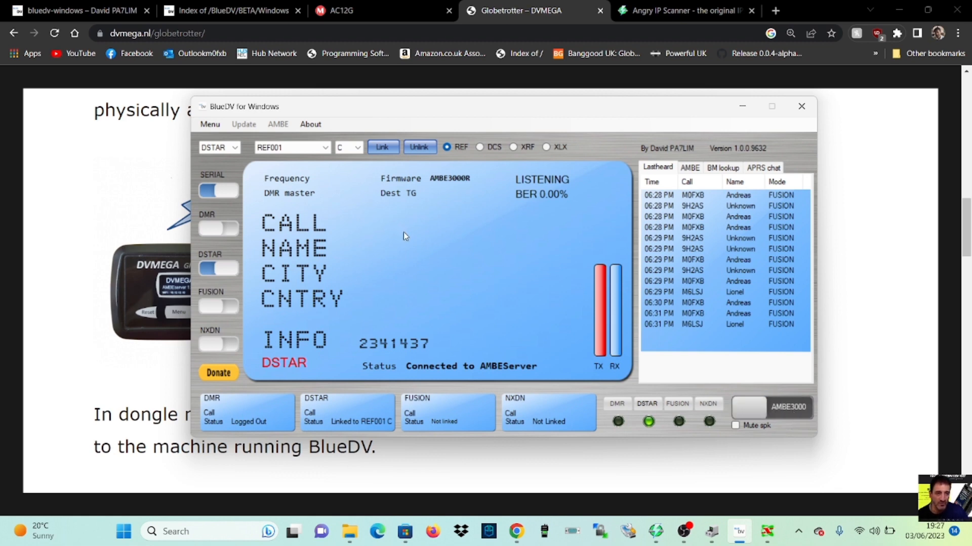
mouse_move(380, 230)
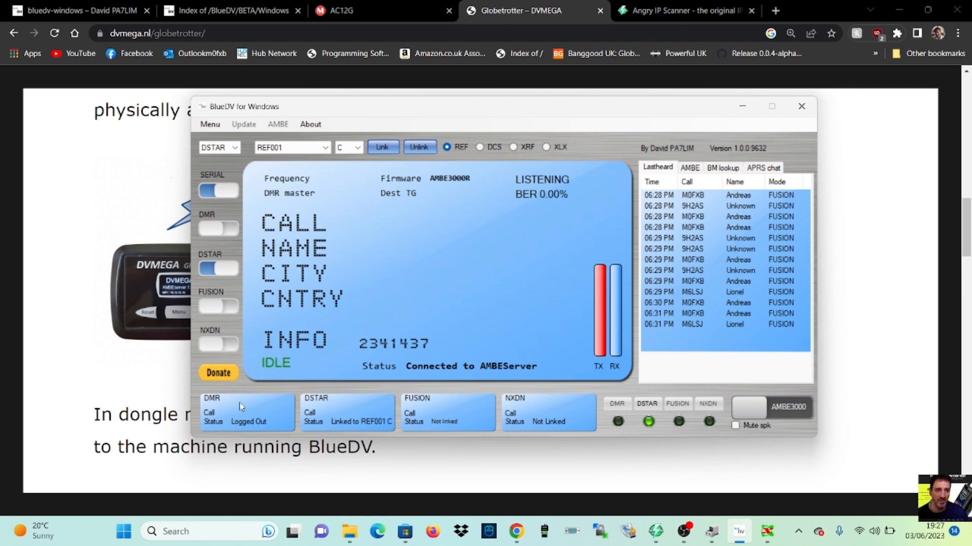
Switch from D-STAR to DMR and send a brief AMBE3000 On-Air test transmission.
click(216, 228)
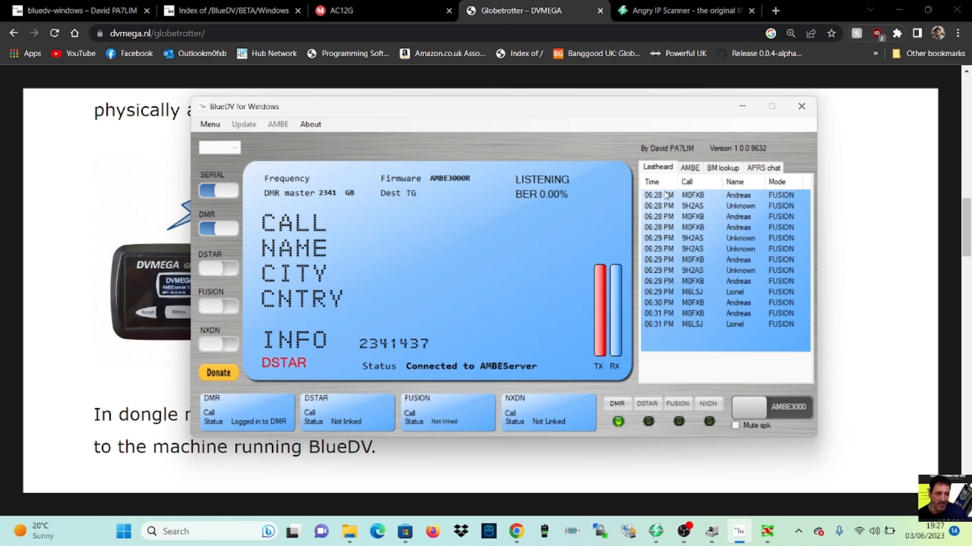
mouse_move(702, 173)
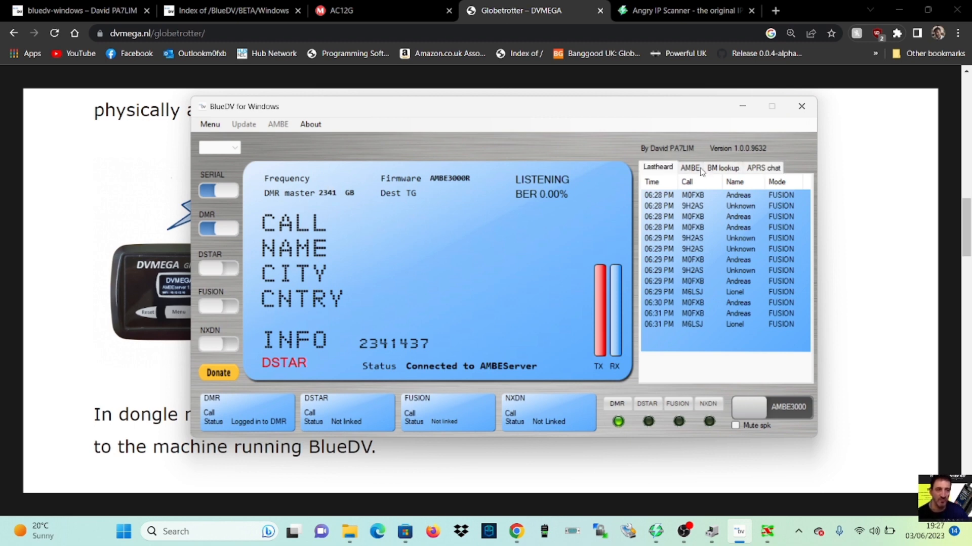
click(689, 167)
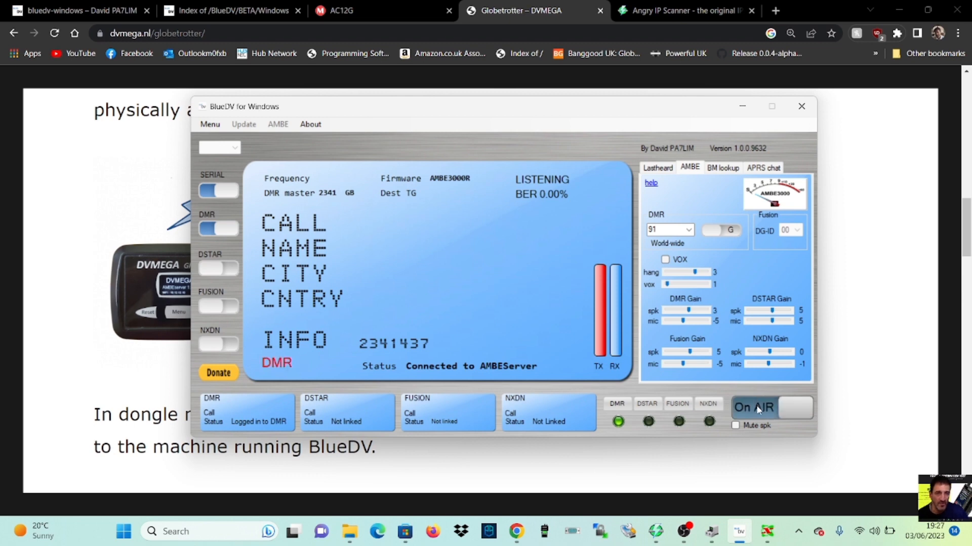
click(753, 408)
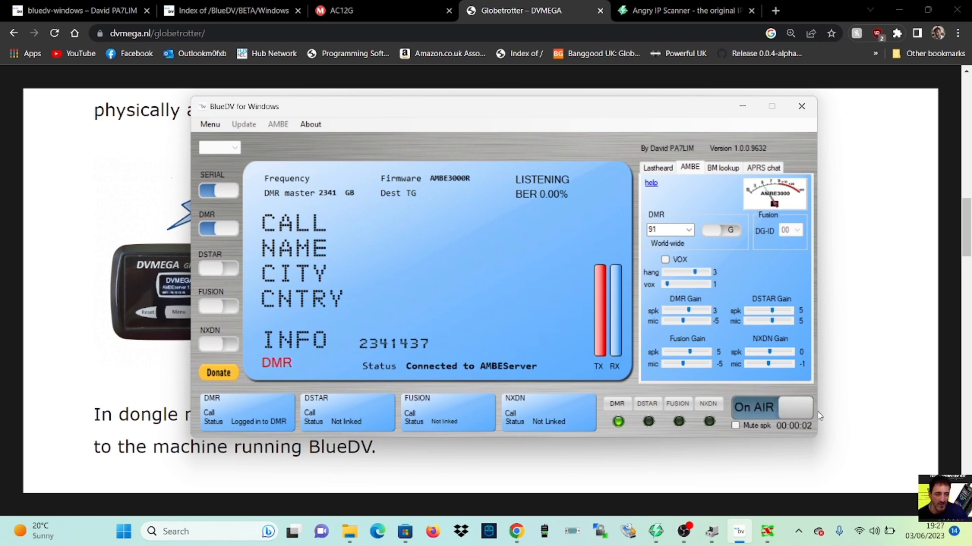
click(795, 409)
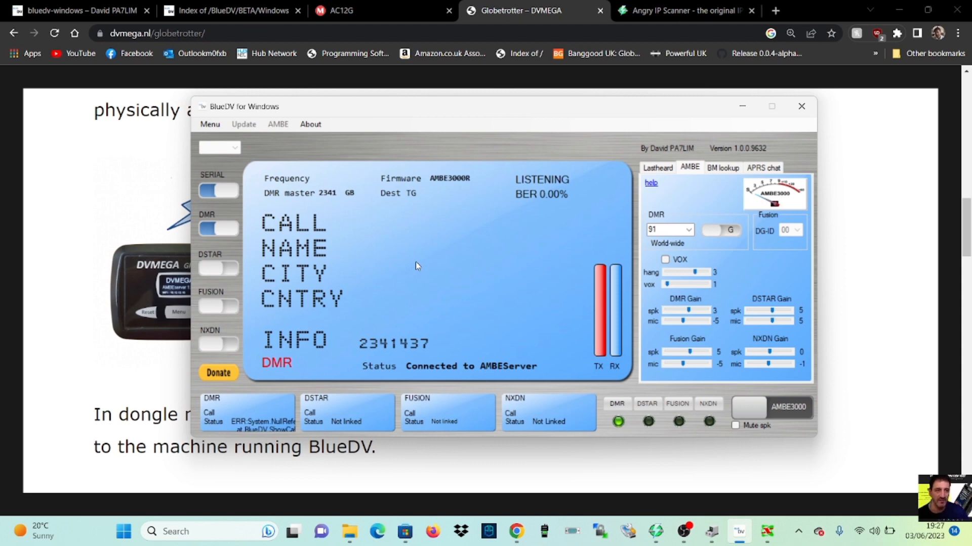
mouse_move(260, 437)
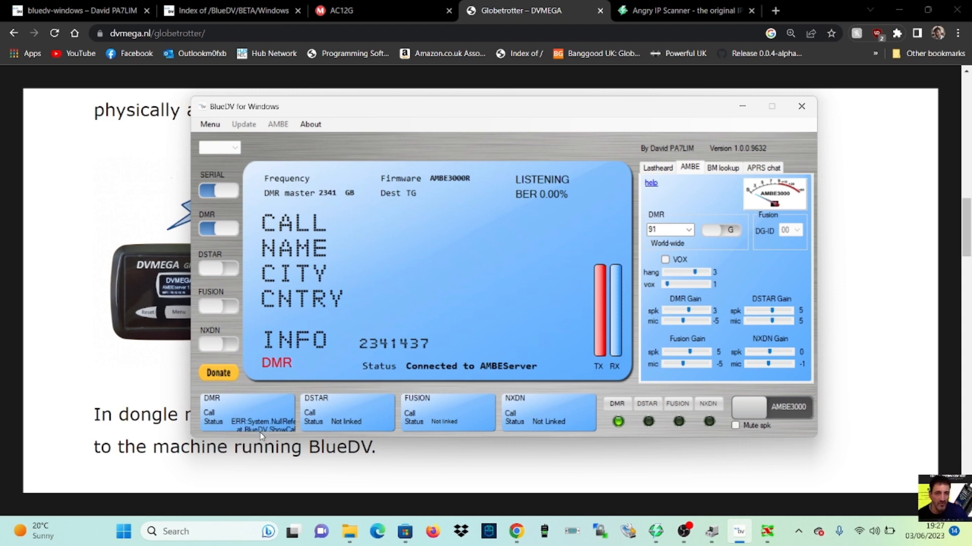
mouse_move(232, 401)
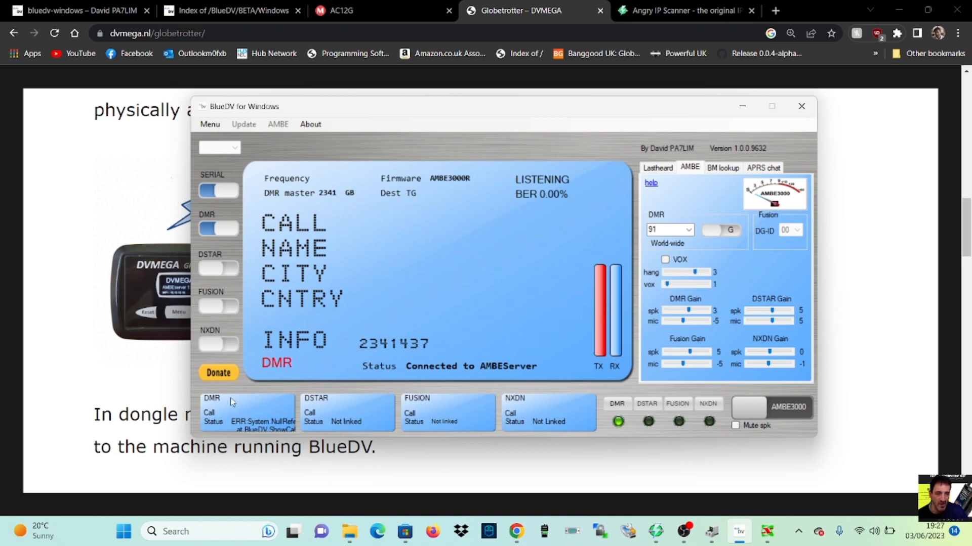
mouse_move(700, 187)
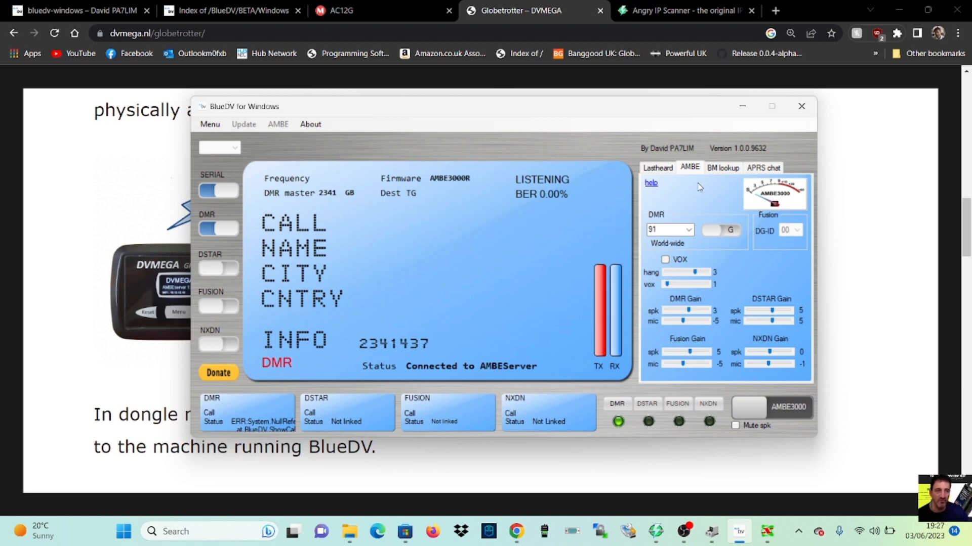
mouse_move(708, 171)
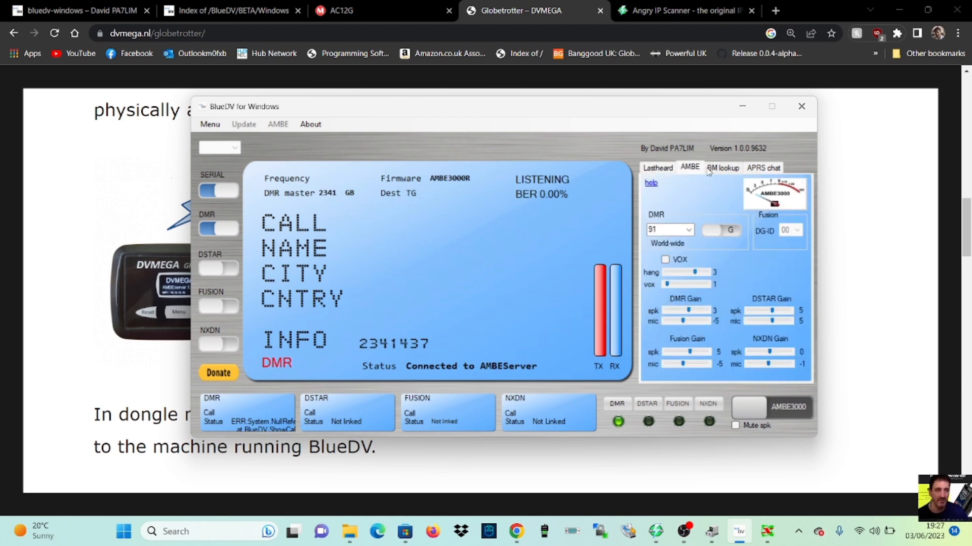